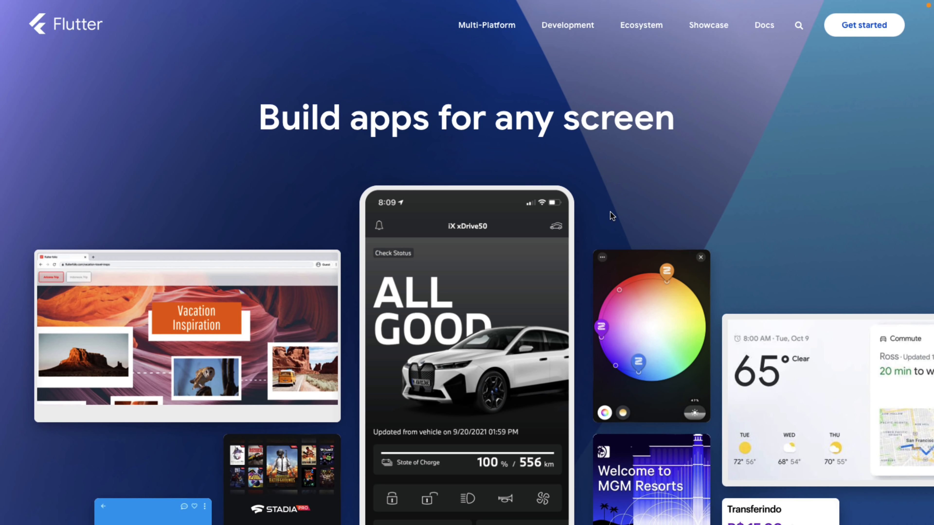
mouse_move(709, 213)
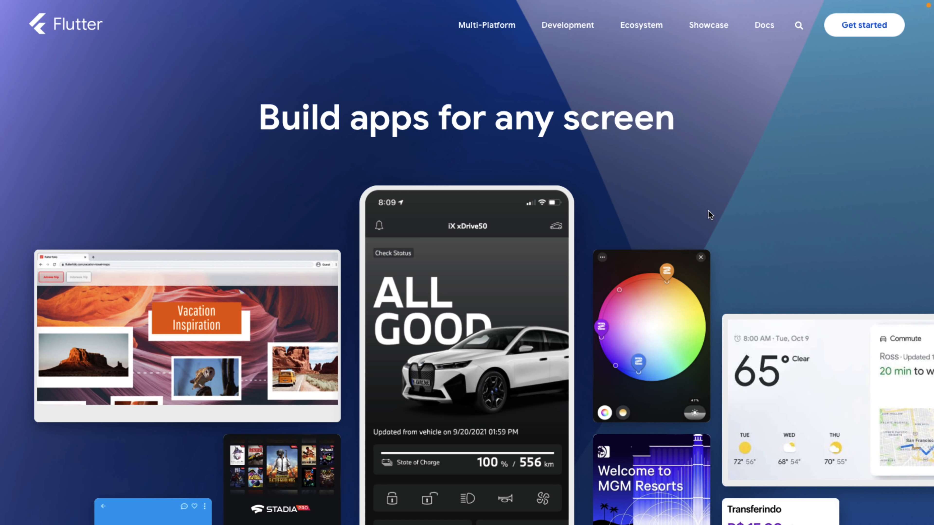
- Scroll the flutter.dev homepage past the hero and Flutter 2.8 banner to the Fast section
scroll("down", 3)
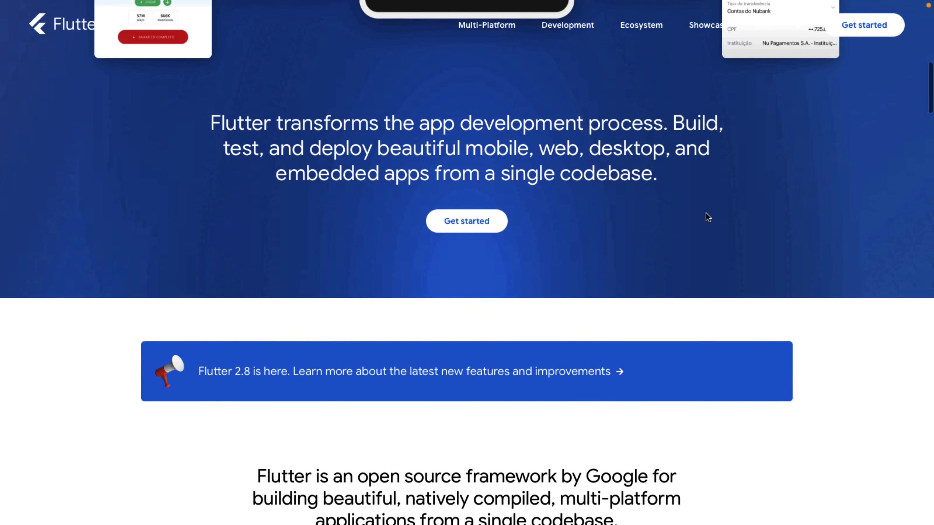
scroll("down", 3)
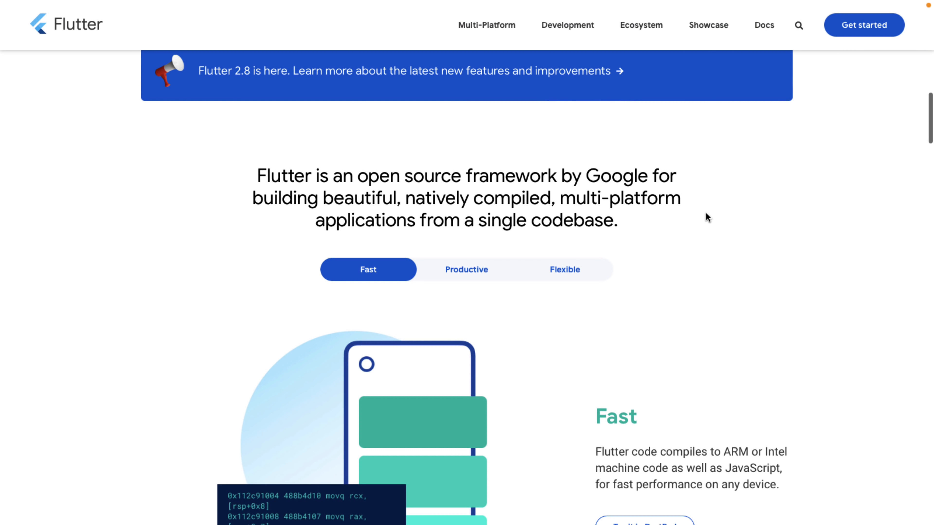
double_click(616, 176)
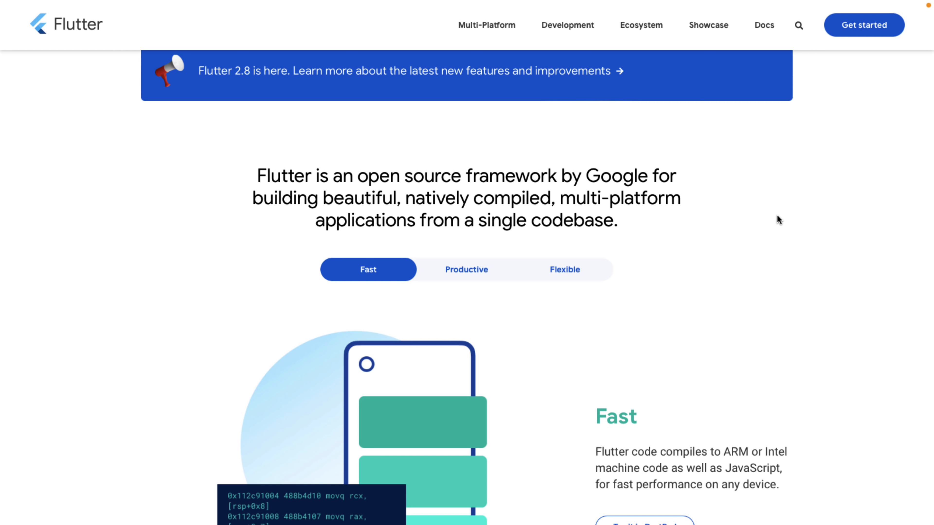
scroll("down", 3)
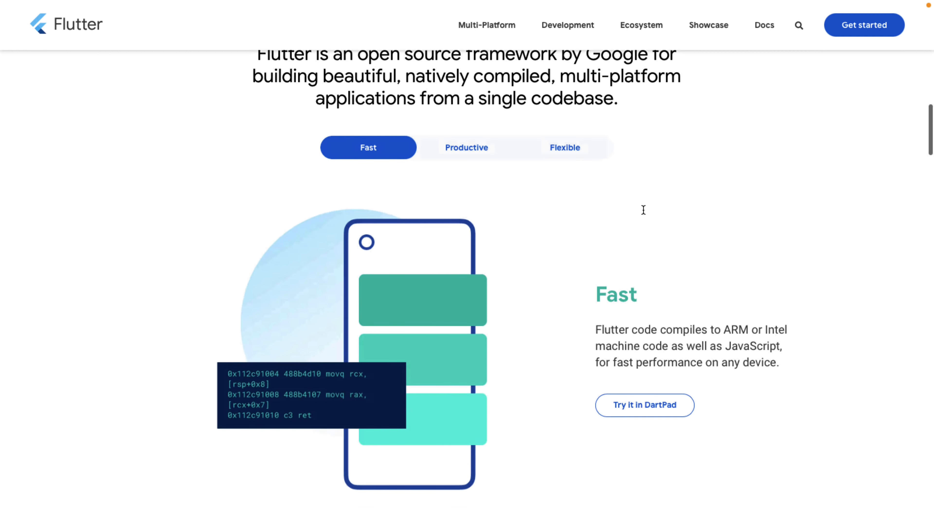
scroll("down", 3)
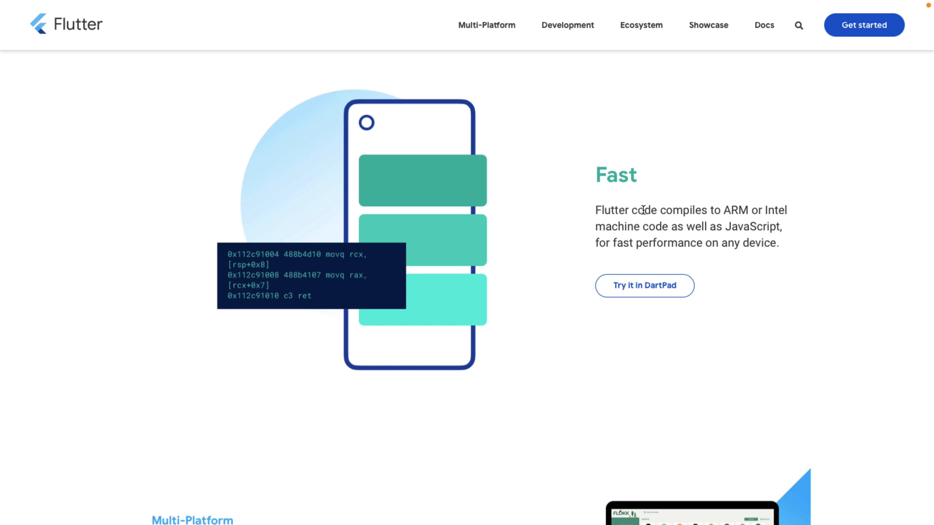
mouse_move(607, 205)
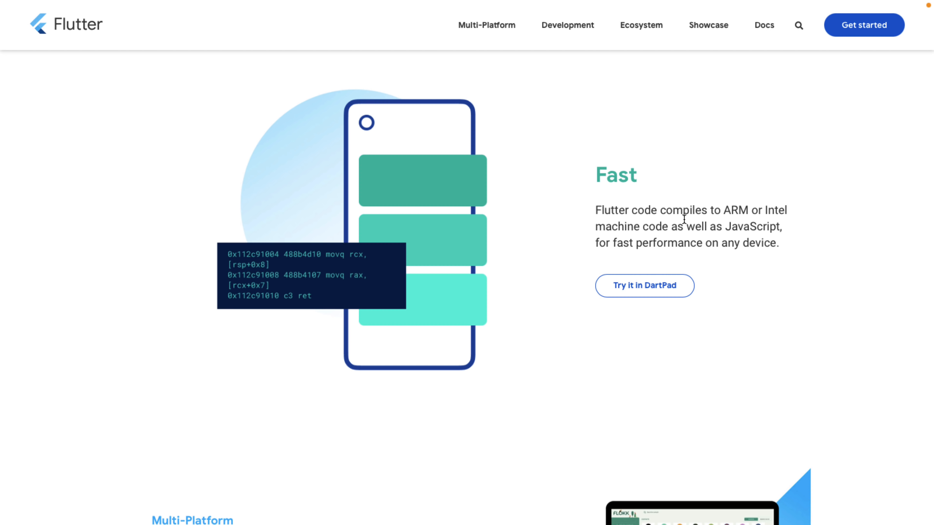
mouse_move(644, 196)
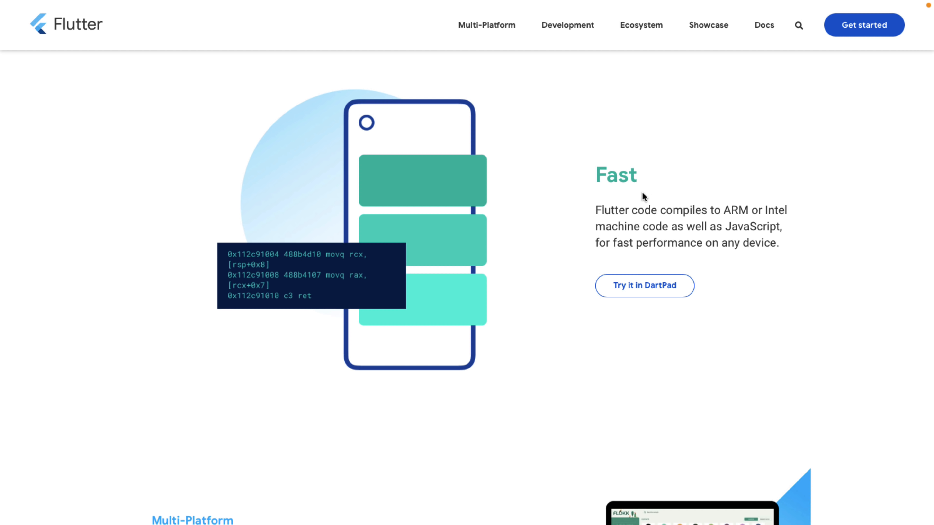
scroll("down", 3)
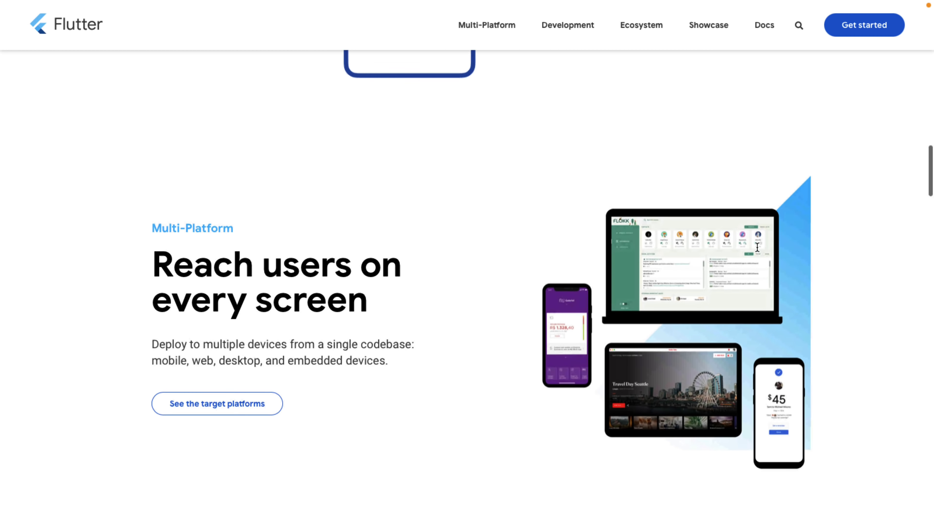
scroll("down", 3)
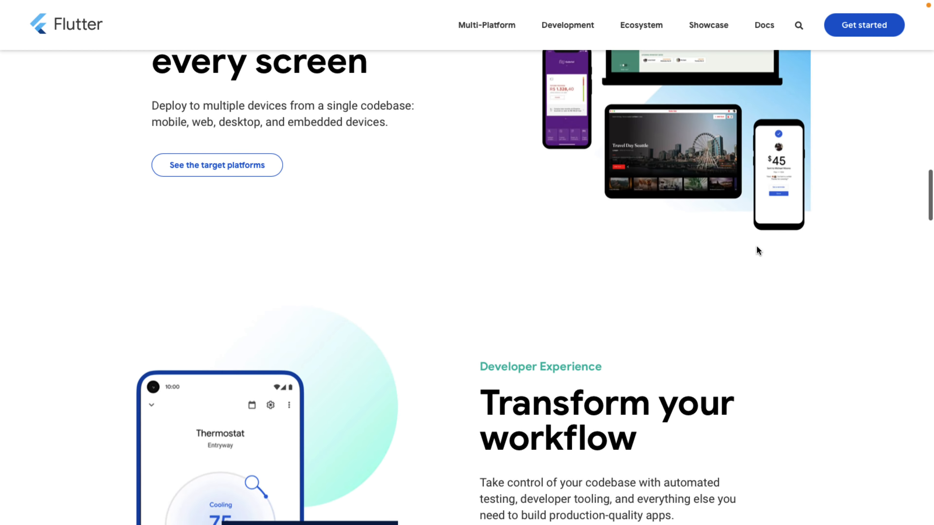
scroll("down", 3)
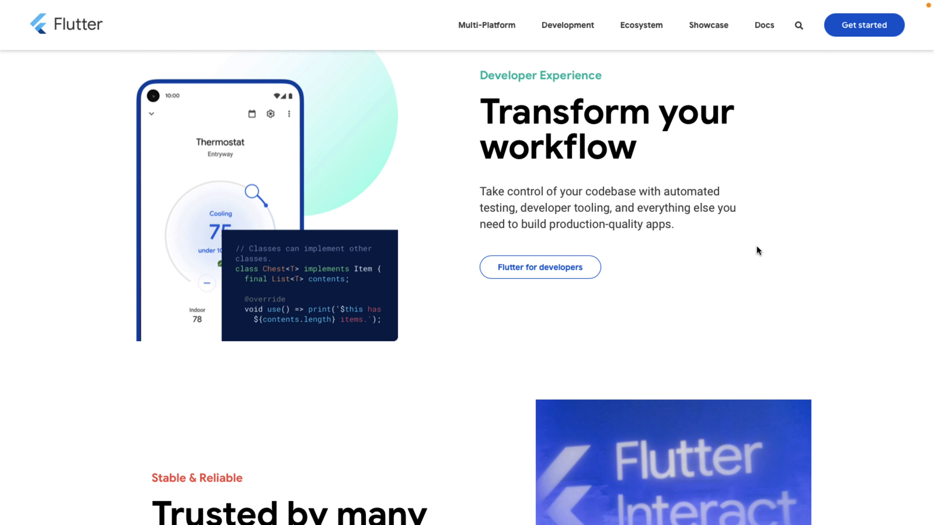
scroll("down", 3)
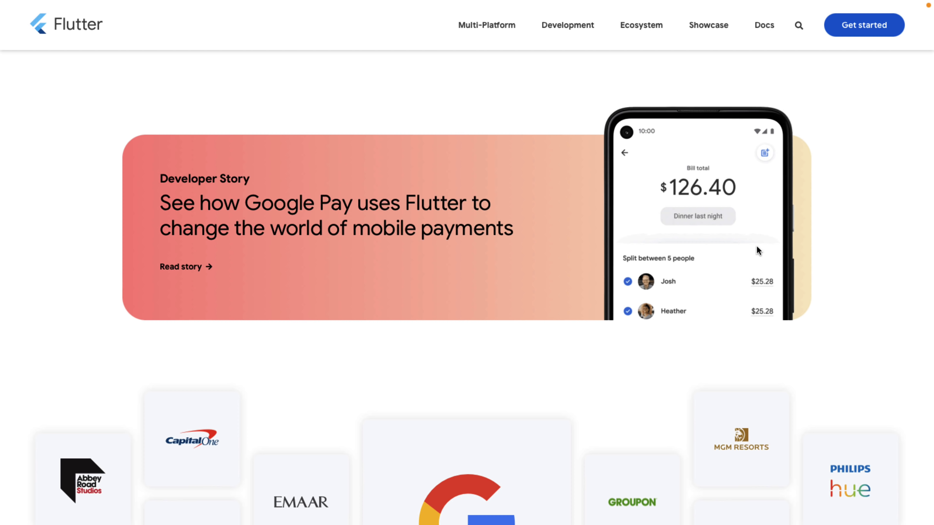
mouse_move(511, 281)
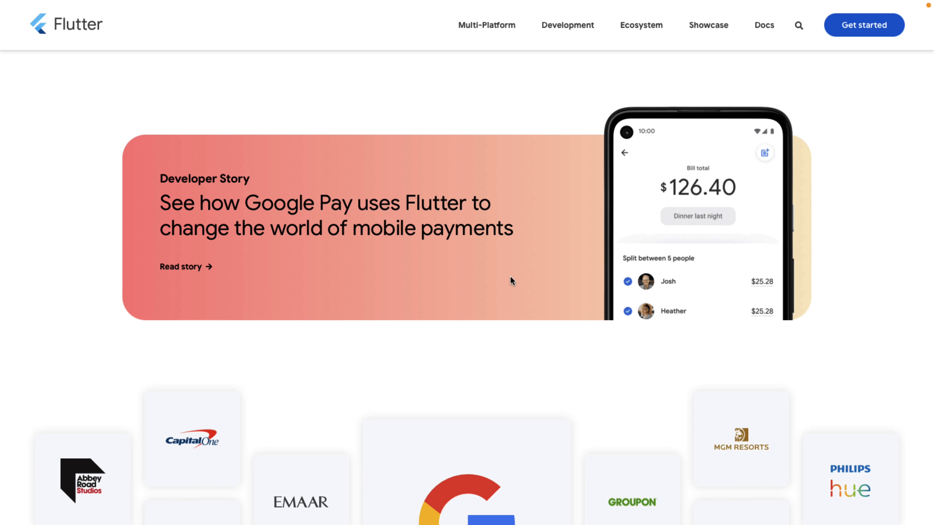
scroll("down", 3)
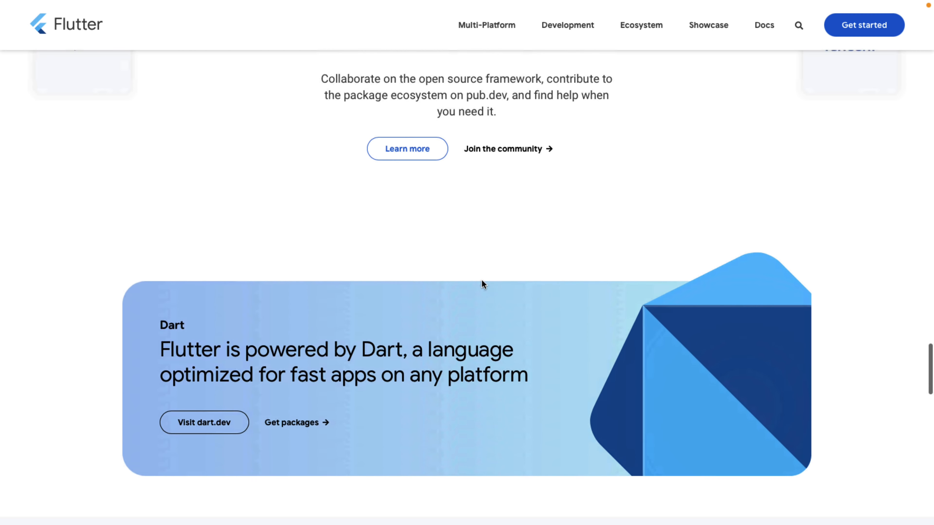
scroll("down", 3)
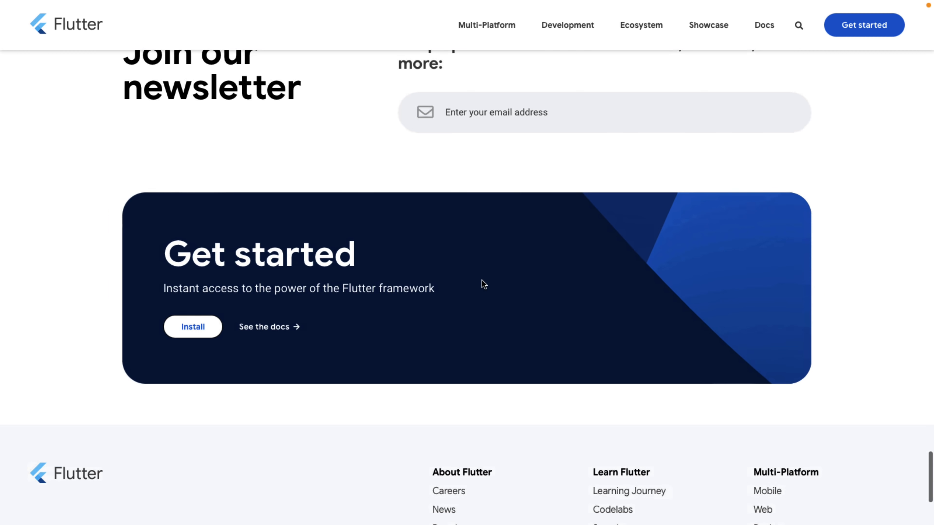
scroll("up", 3)
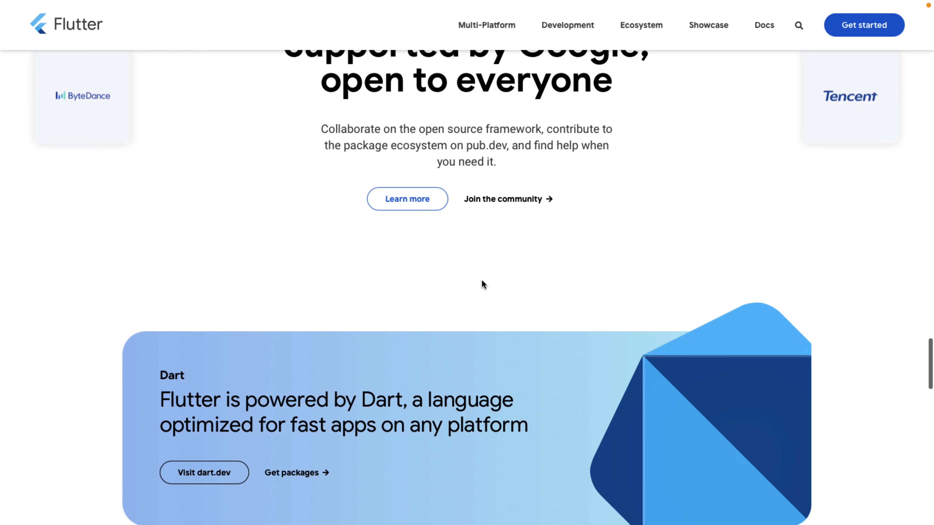
scroll("up", 3)
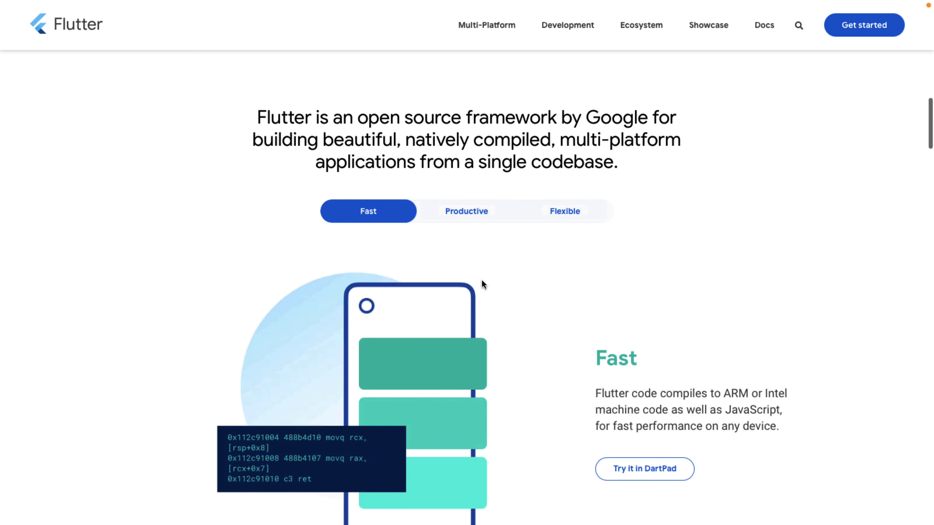
scroll("up", 3)
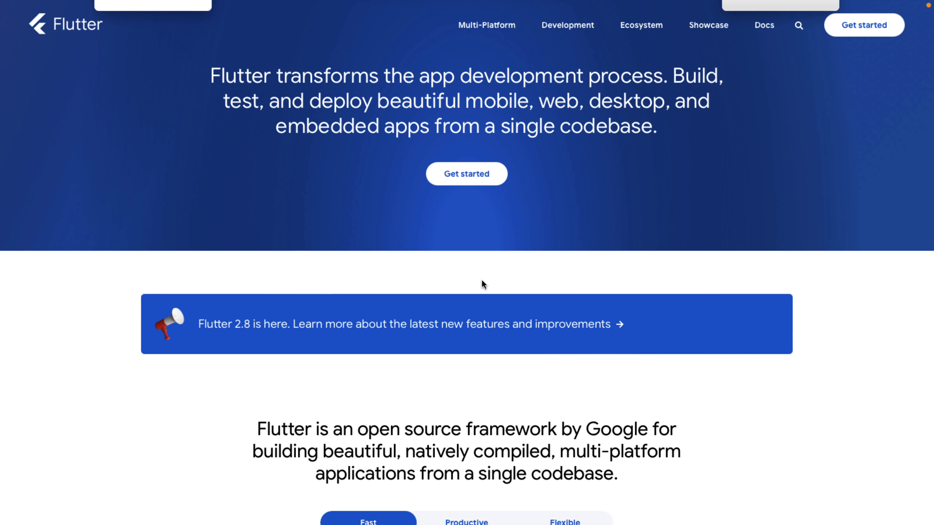
mouse_move(344, 345)
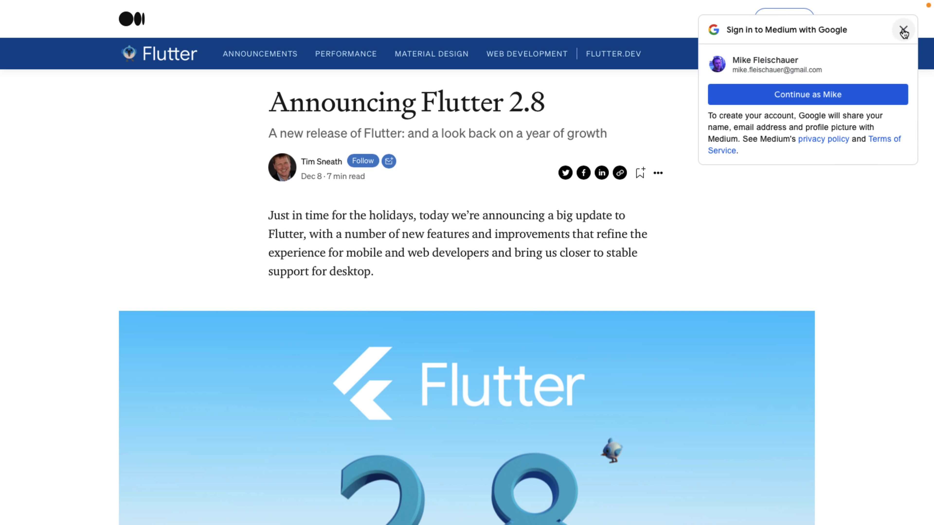
- Dismiss the Sign in to Medium with Google popup on the Announcing Flutter 2.8 article
left_click(904, 30)
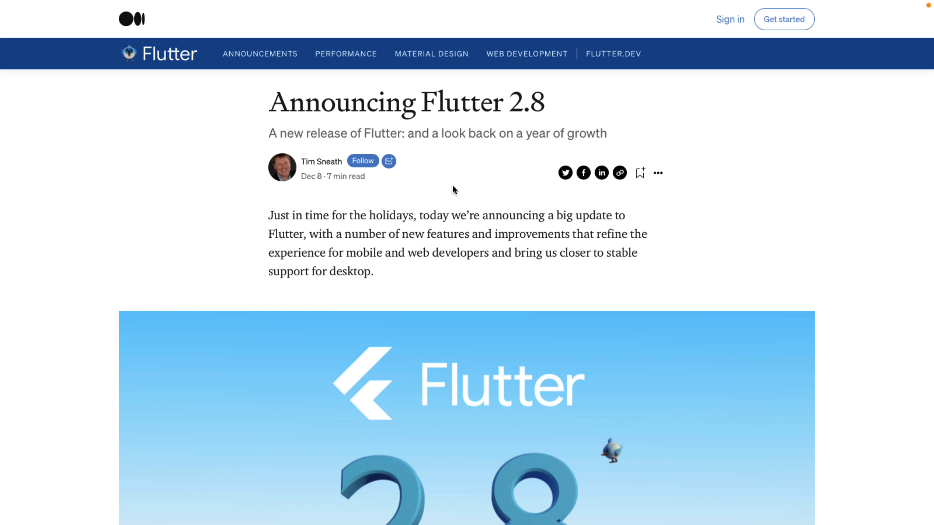
- Read down the Flutter 2.8 announcement through the mobile performance and back-end services sections
scroll("down", 3)
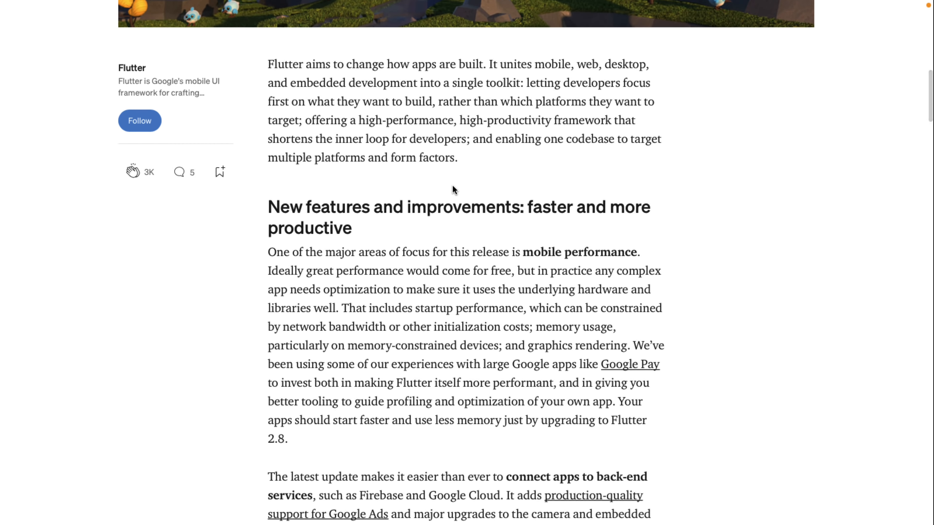
scroll("down", 3)
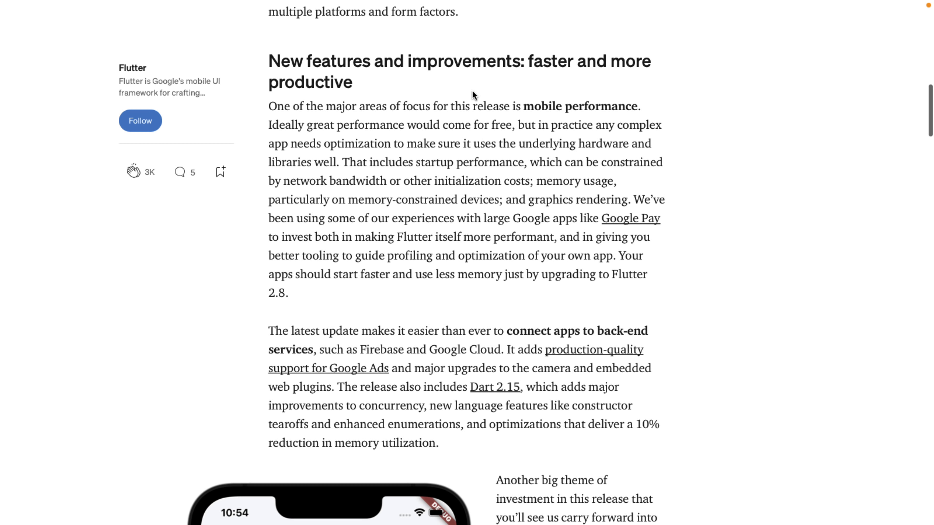
mouse_move(483, 90)
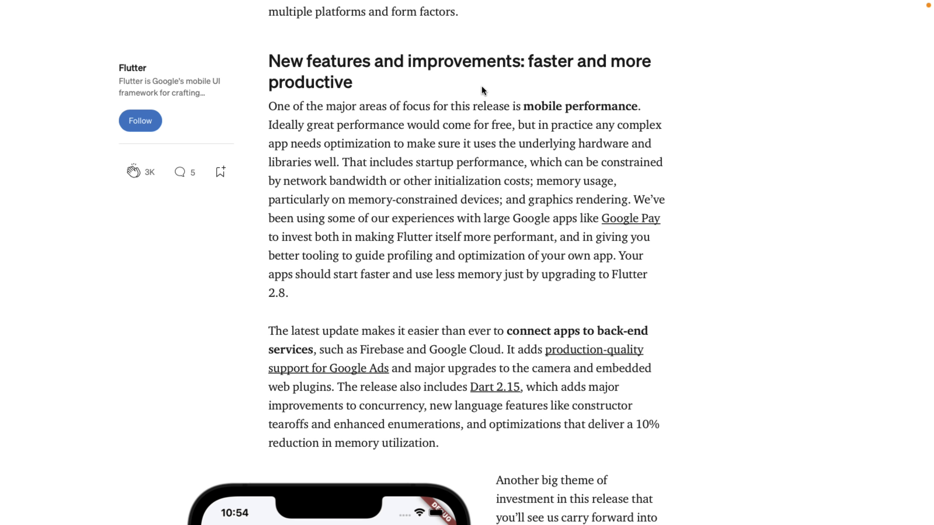
scroll("down", 3)
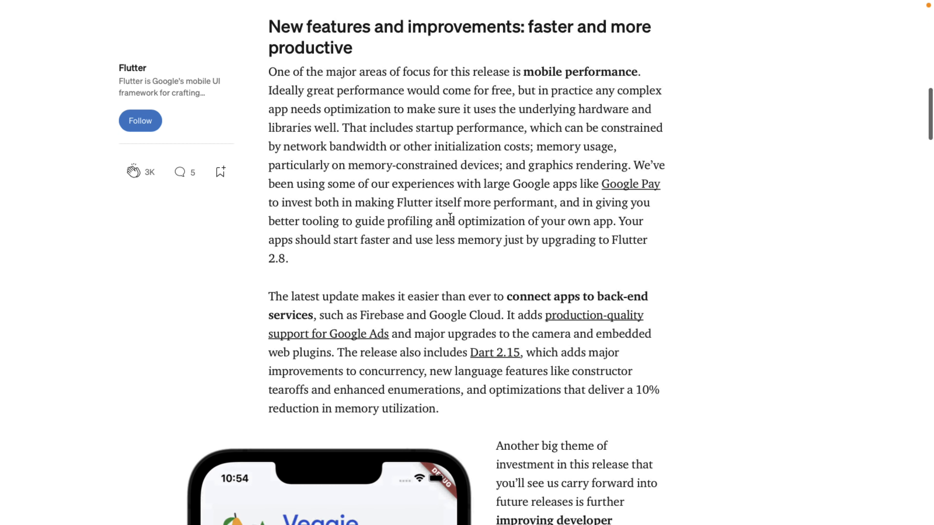
scroll("down", 3)
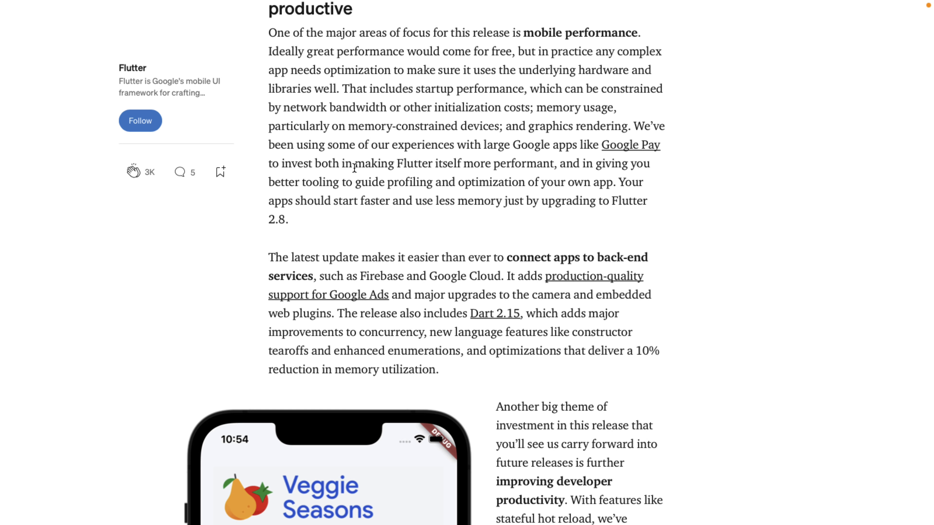
mouse_move(403, 196)
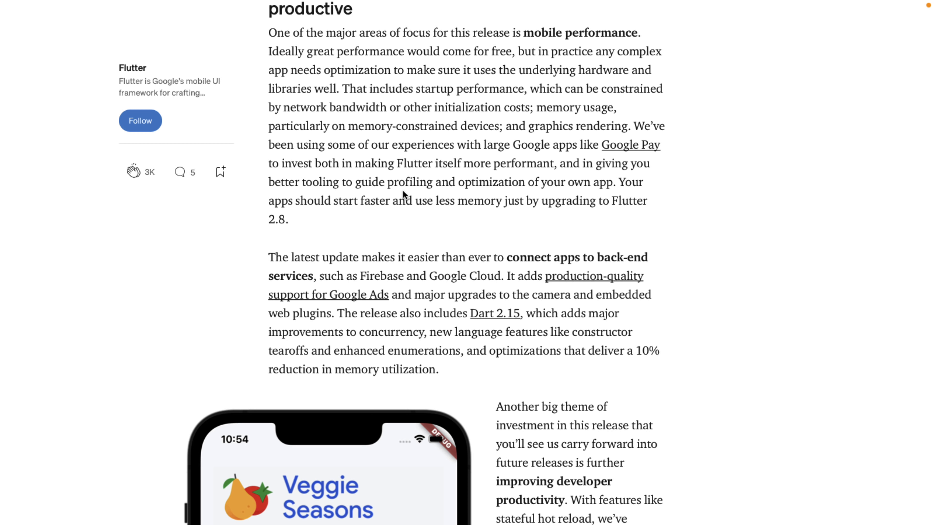
scroll("down", 3)
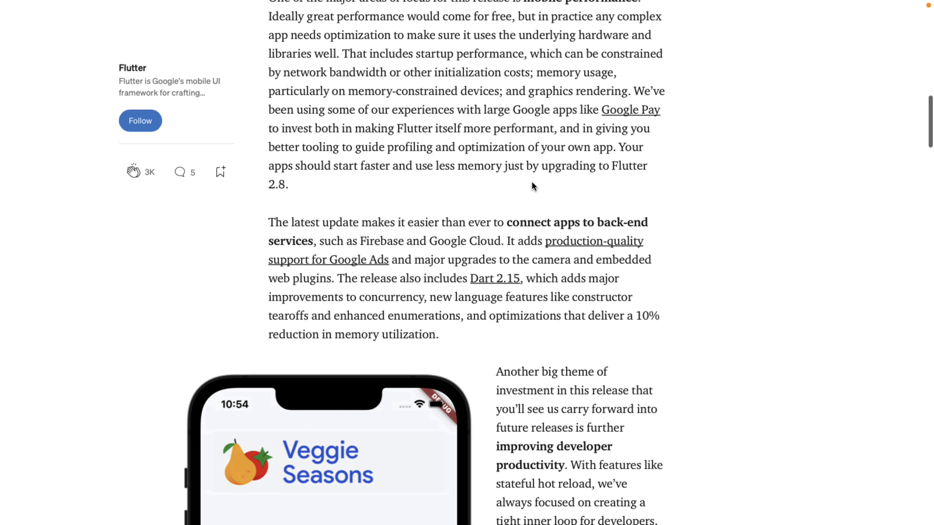
scroll("down", 3)
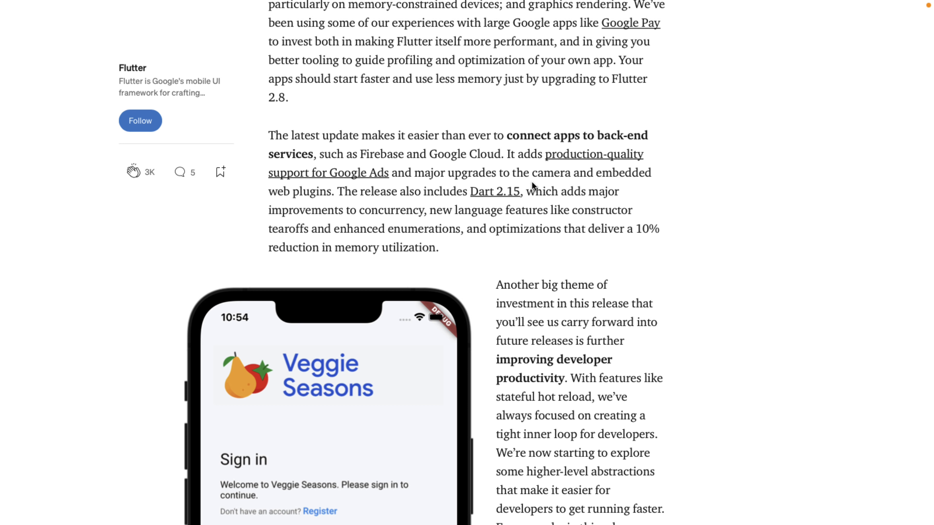
mouse_move(460, 135)
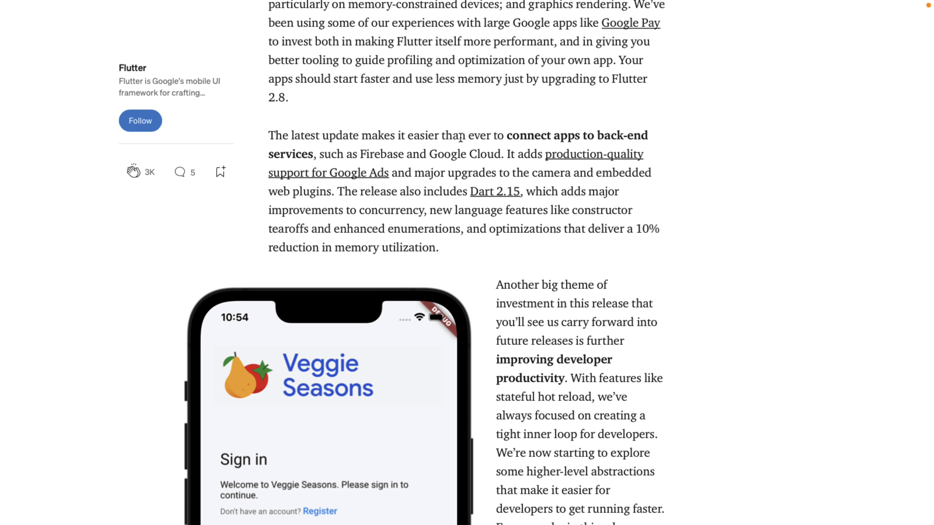
mouse_move(382, 149)
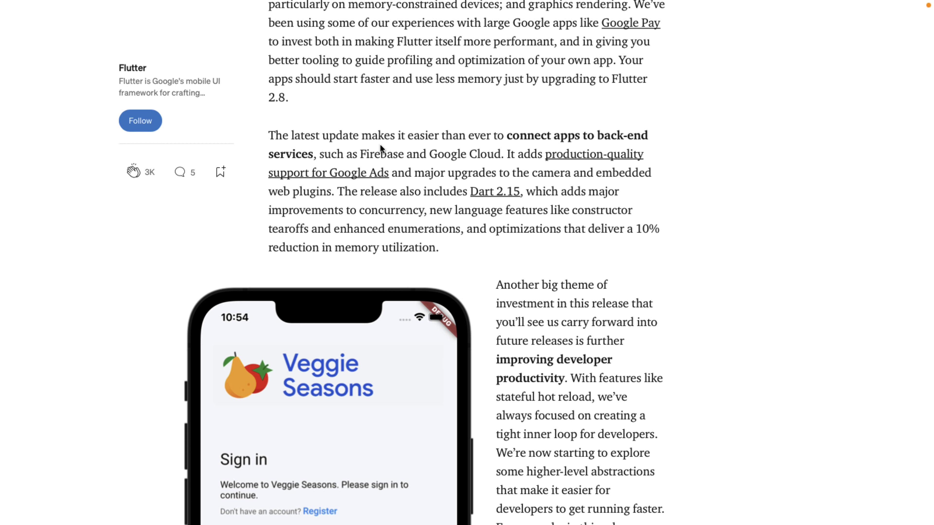
- Continue past the Veggie Seasons sign-in widget example to the casual game development with Flame section
scroll("down", 3)
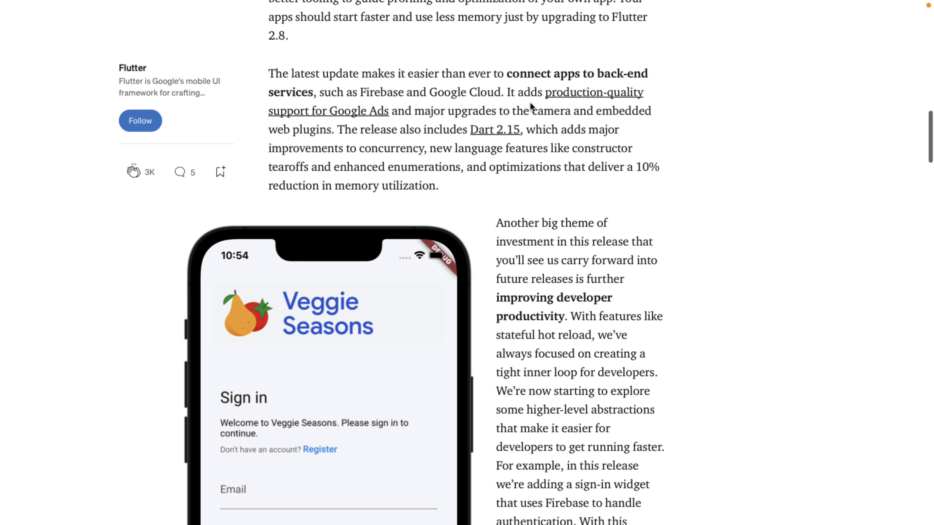
mouse_move(464, 143)
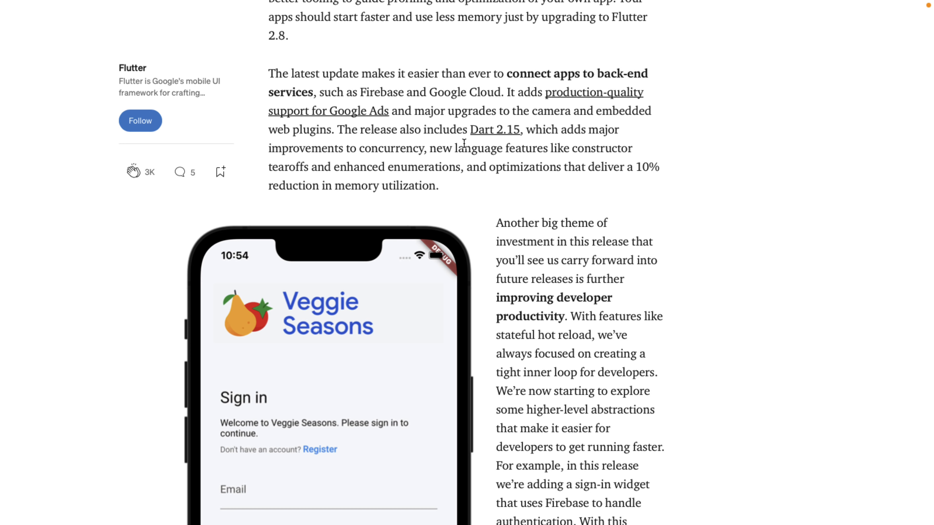
scroll("down", 3)
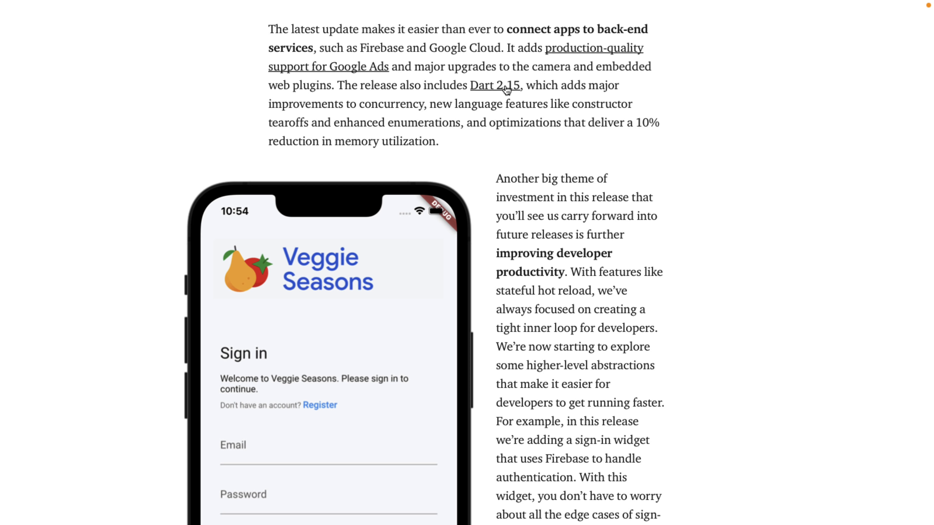
mouse_move(567, 93)
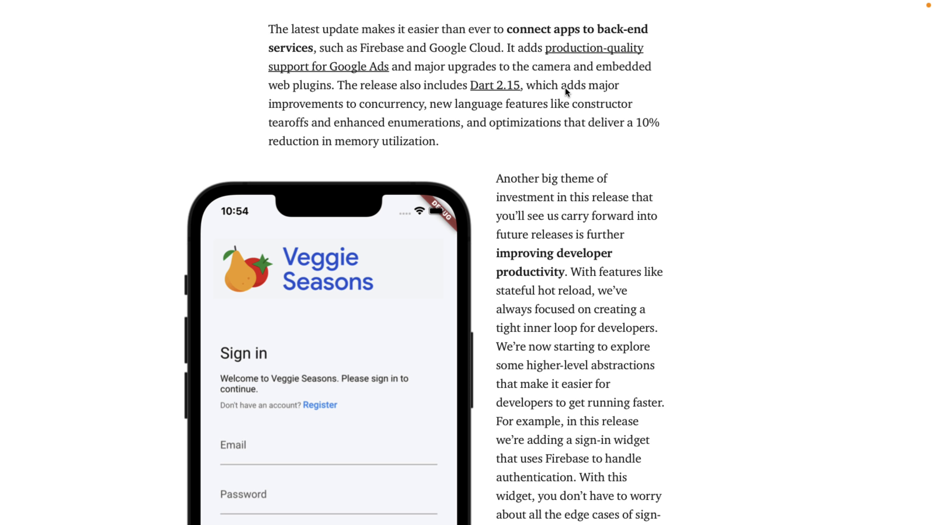
scroll("down", 3)
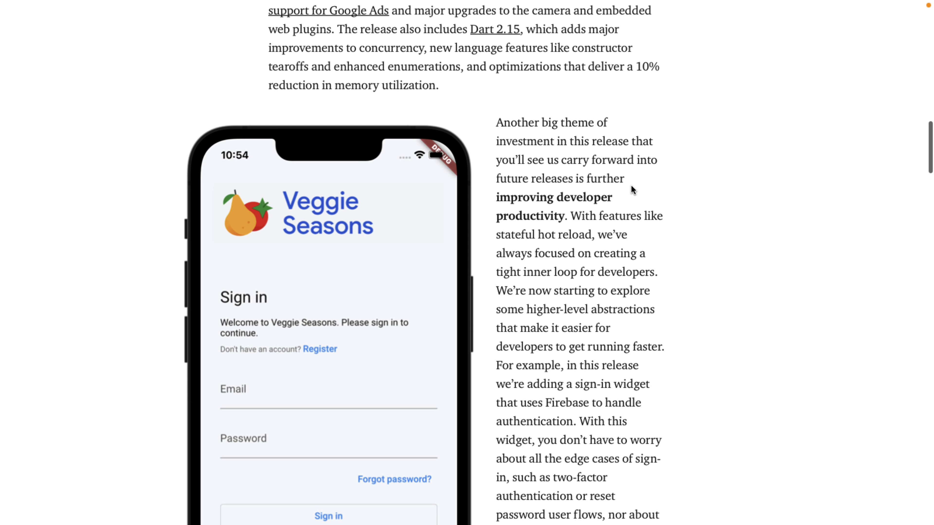
scroll("down", 3)
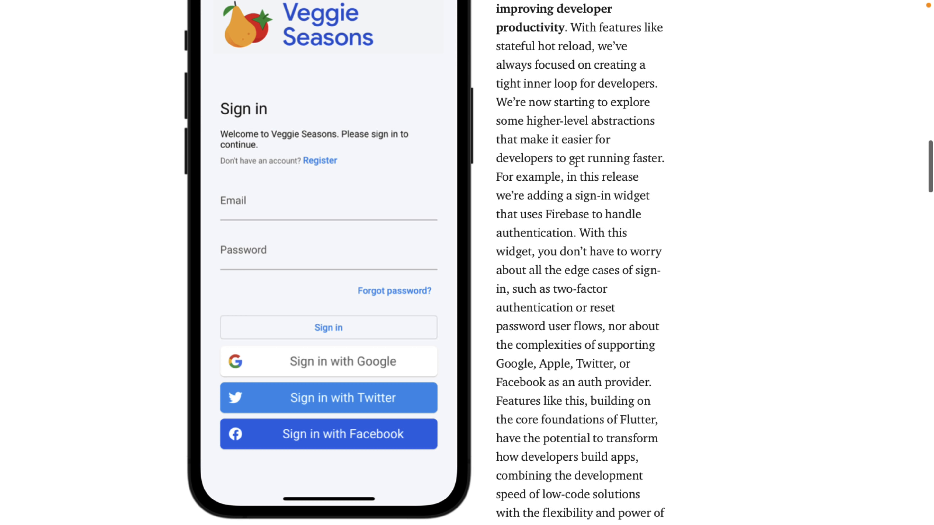
scroll("down", 3)
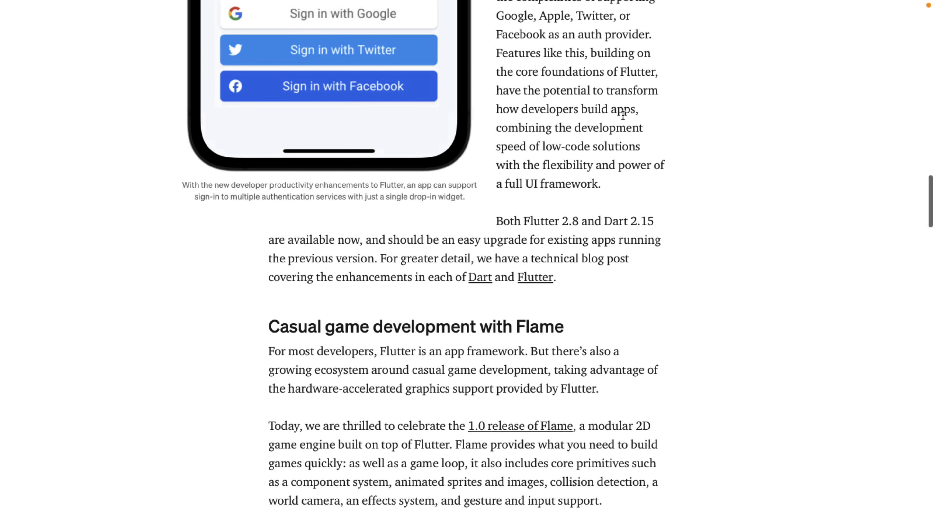
- Read the Flame 1.0 section and its game screenshots down to the Flutter's continued momentum heading
scroll("down", 3)
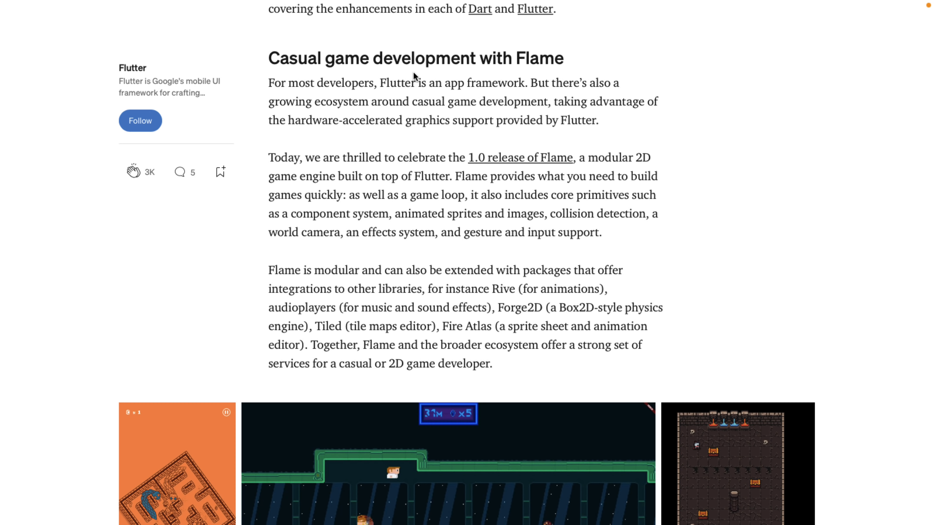
mouse_move(465, 49)
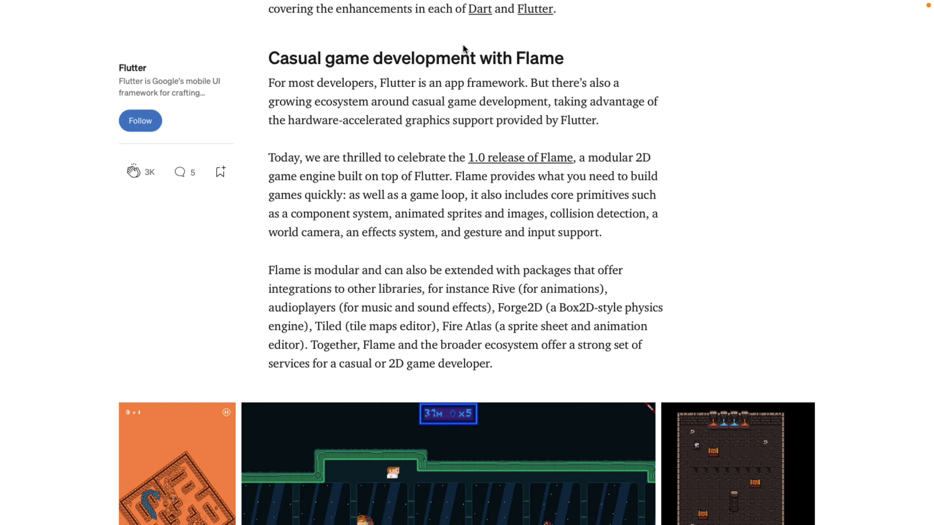
scroll("down", 3)
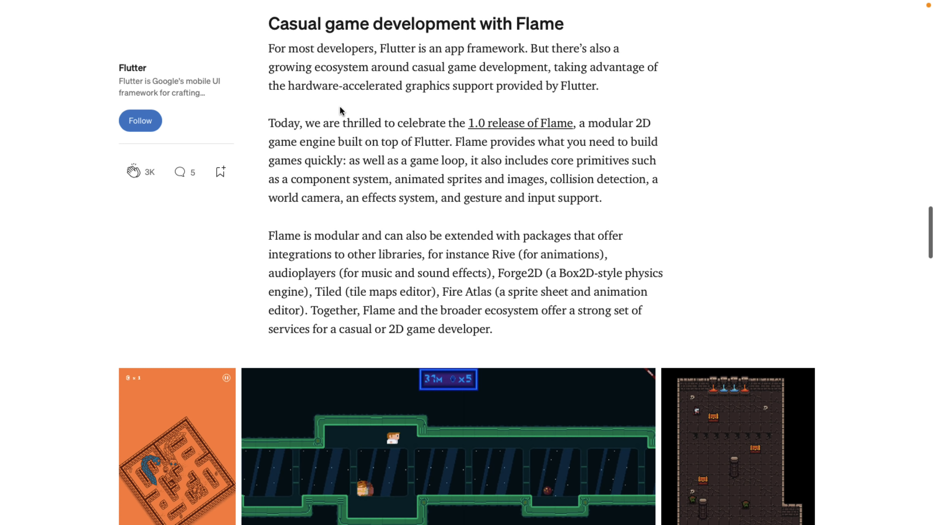
mouse_move(508, 126)
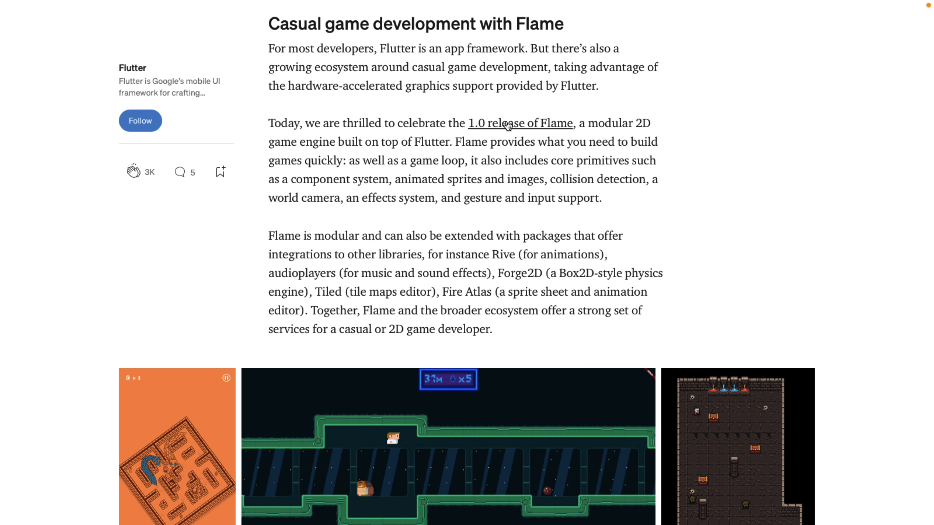
mouse_move(440, 139)
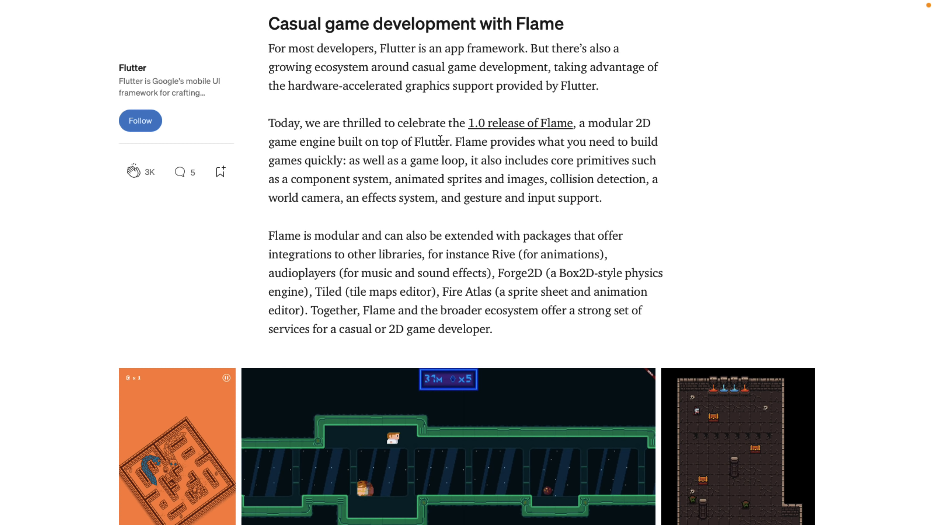
mouse_move(375, 173)
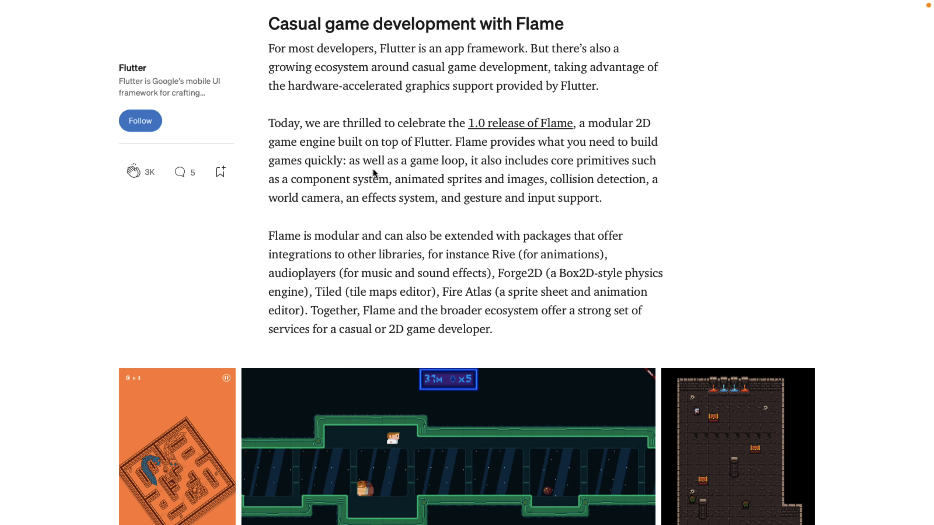
scroll("down", 3)
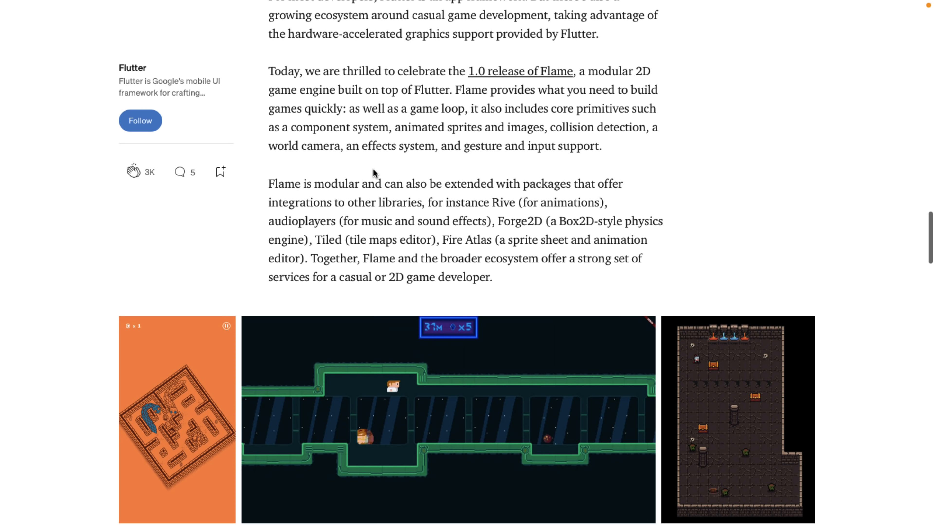
mouse_move(490, 218)
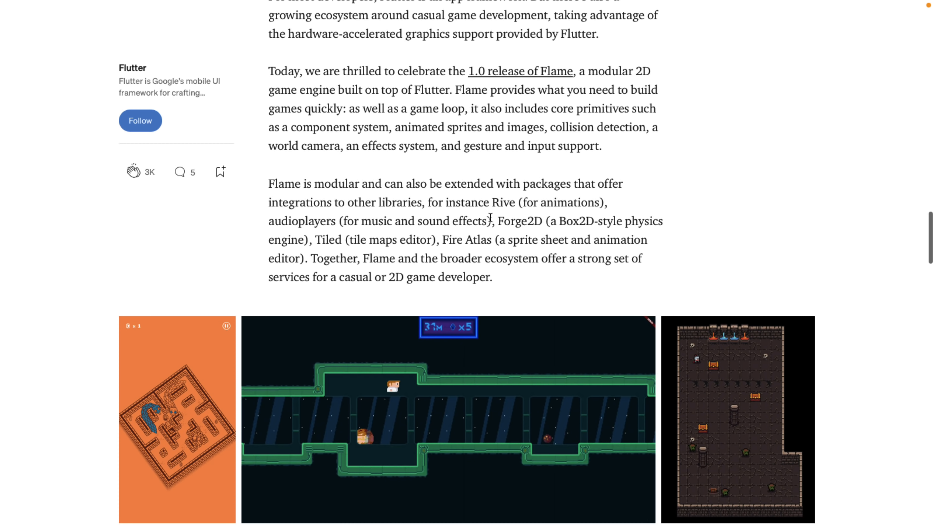
mouse_move(503, 199)
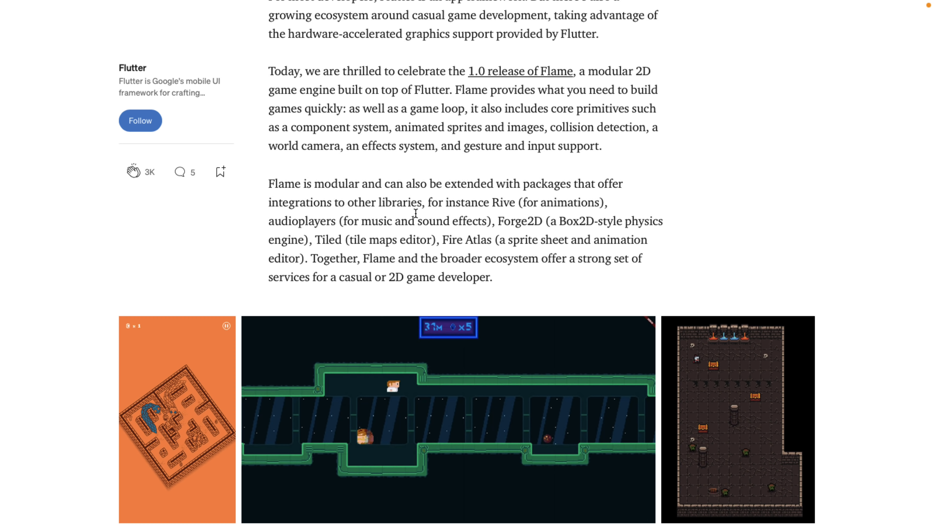
scroll("down", 3)
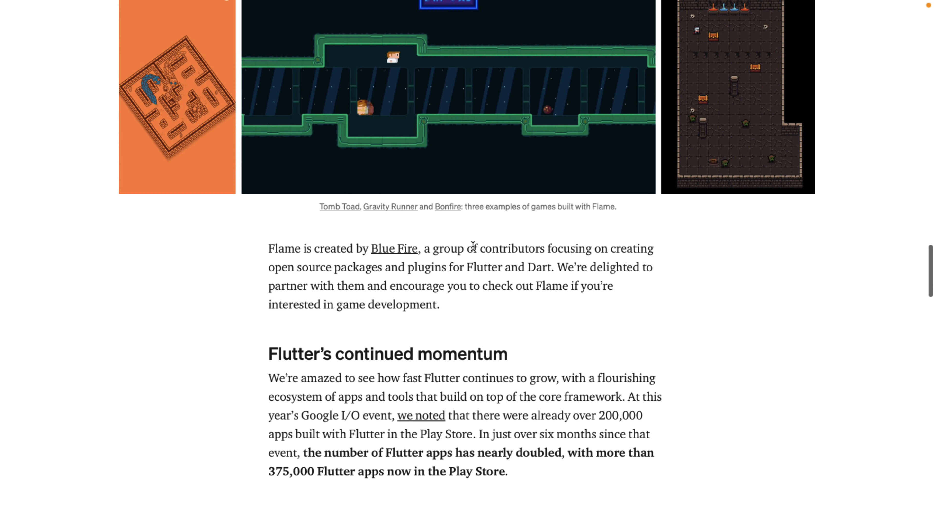
scroll("down", 3)
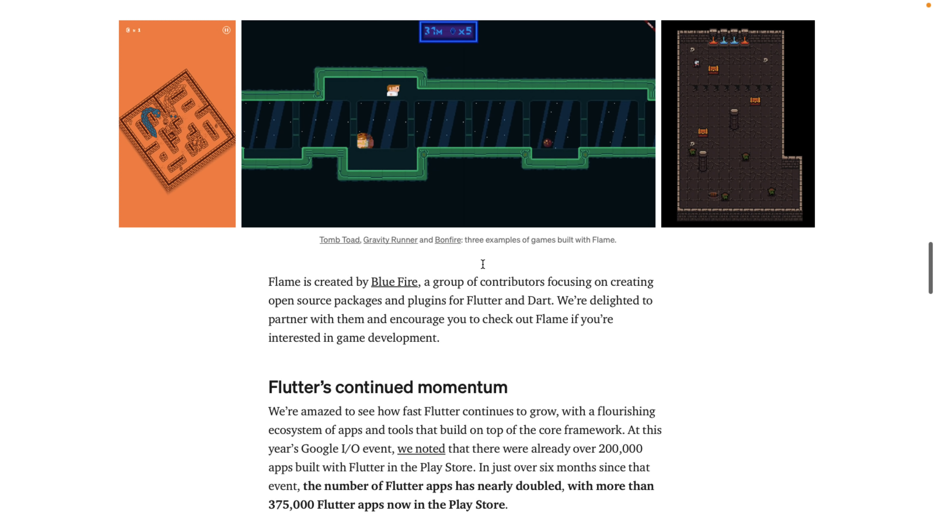
scroll("up", 3)
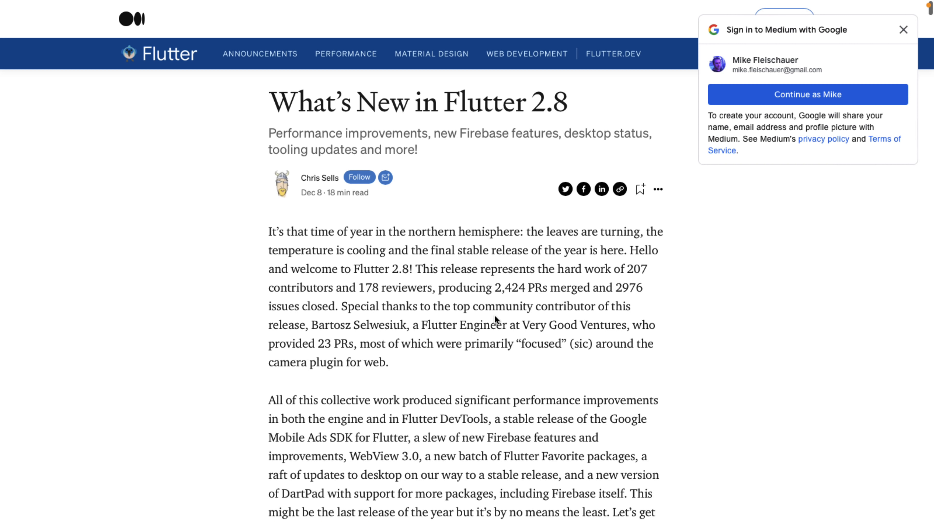
- Skim the rest of the Flutter 2.8 article through Firebase authentication before the Dart 2.15 tab
scroll("down", 3)
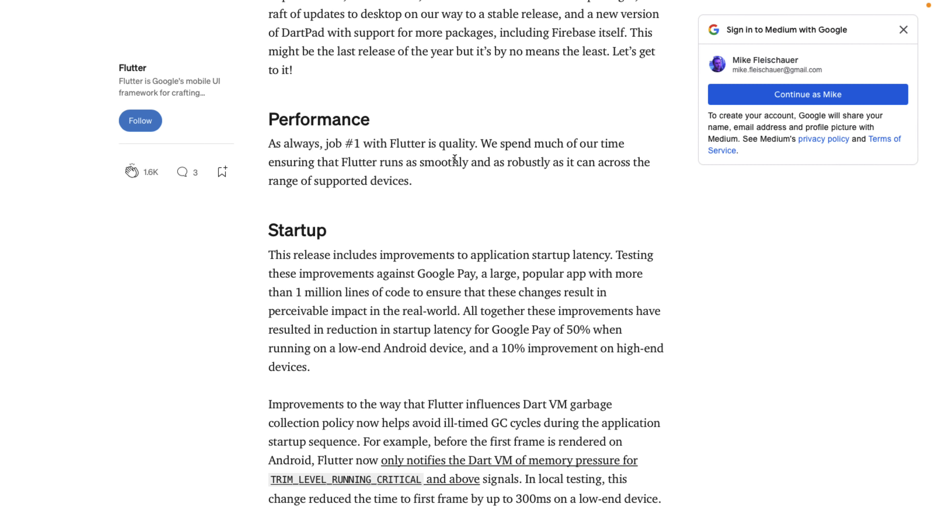
scroll("down", 3)
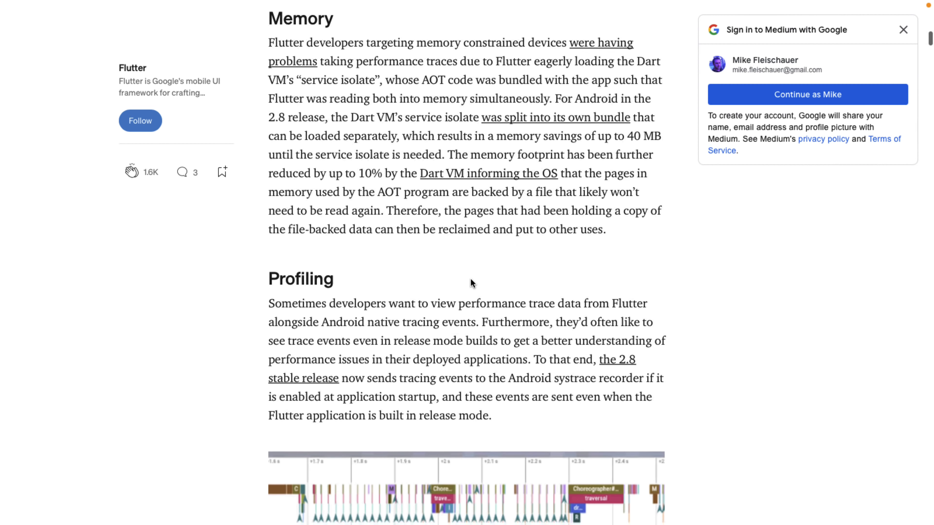
scroll("down", 3)
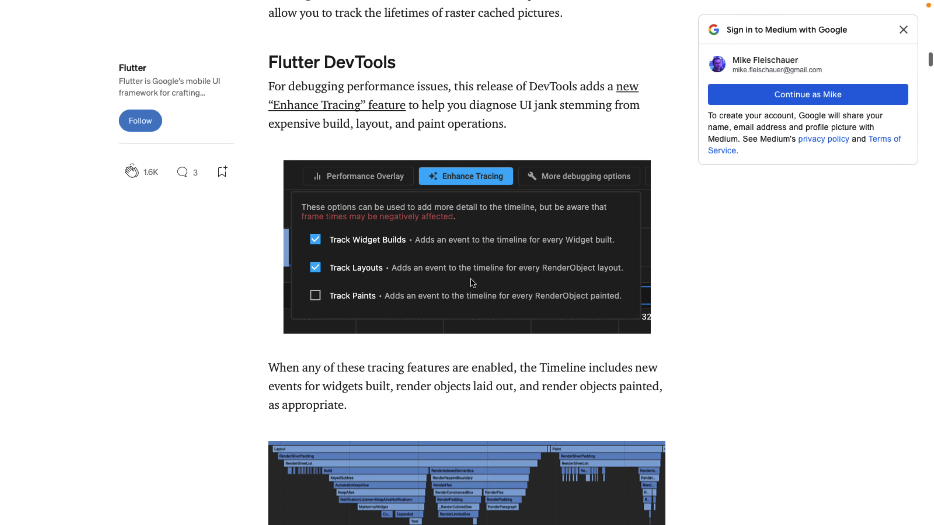
scroll("down", 3)
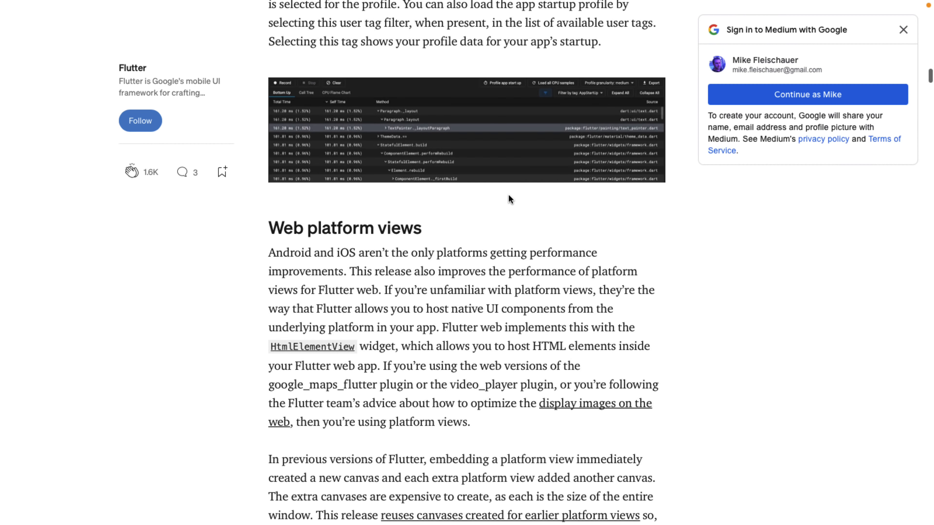
scroll("down", 3)
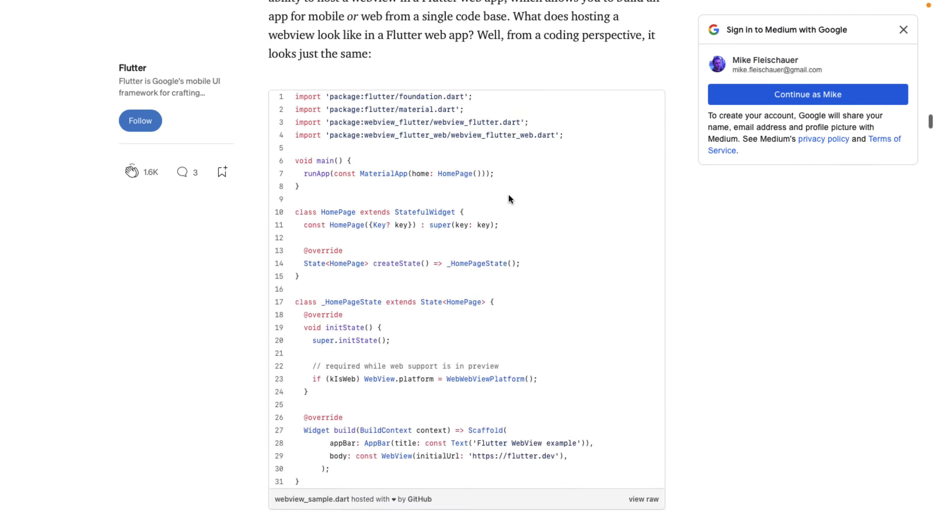
scroll("down", 3)
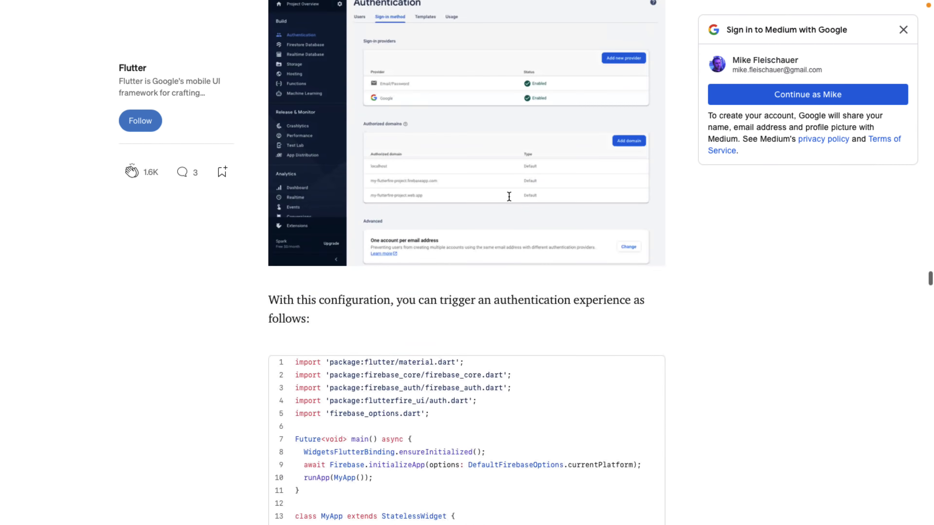
scroll("down", 3)
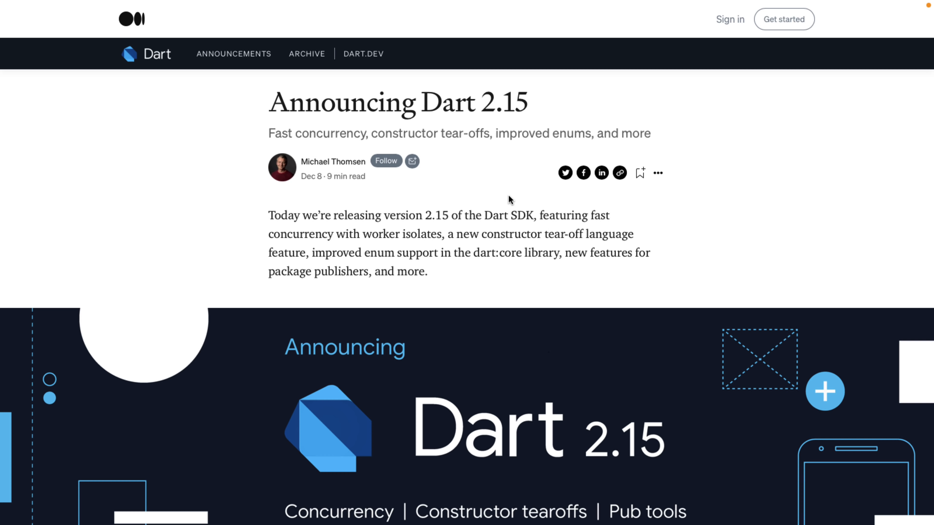
mouse_move(415, 220)
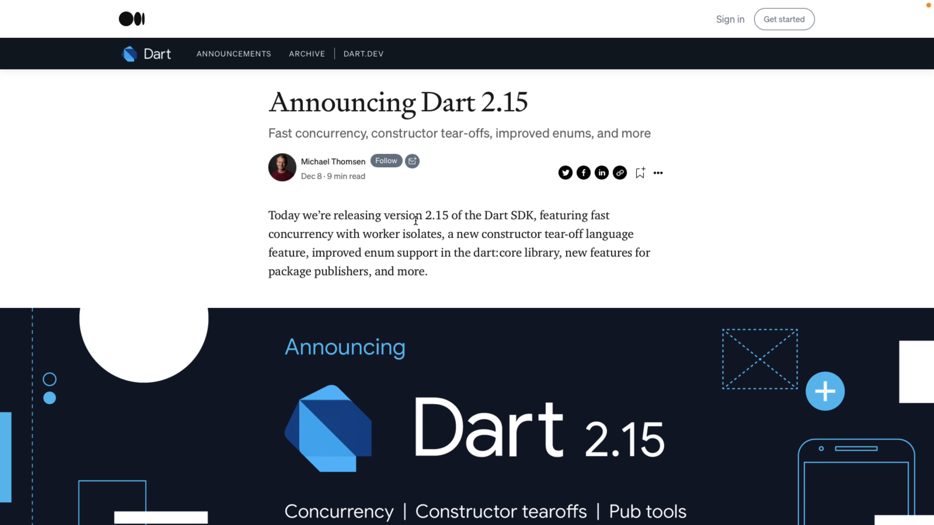
- Skim the Announcing Dart 2.15 article to its end, then back up to the Compressed pointers section
scroll("down", 3)
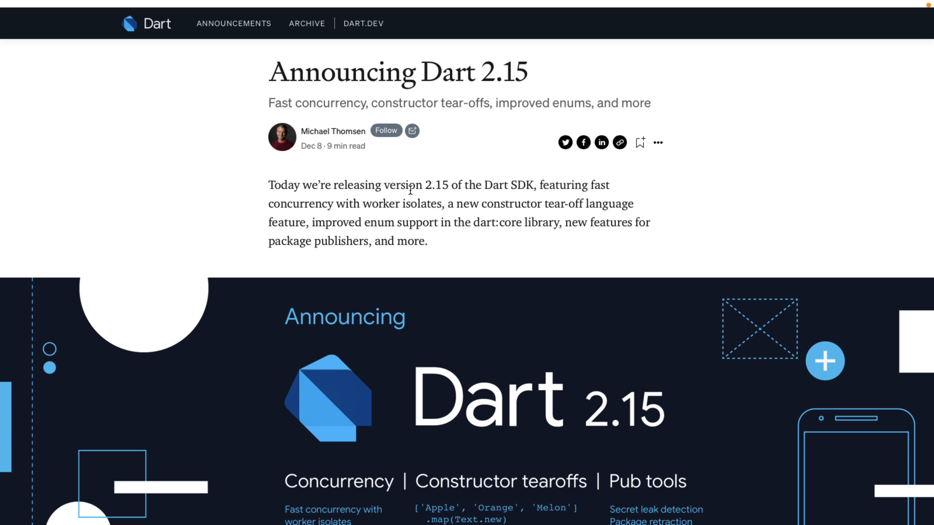
scroll("down", 3)
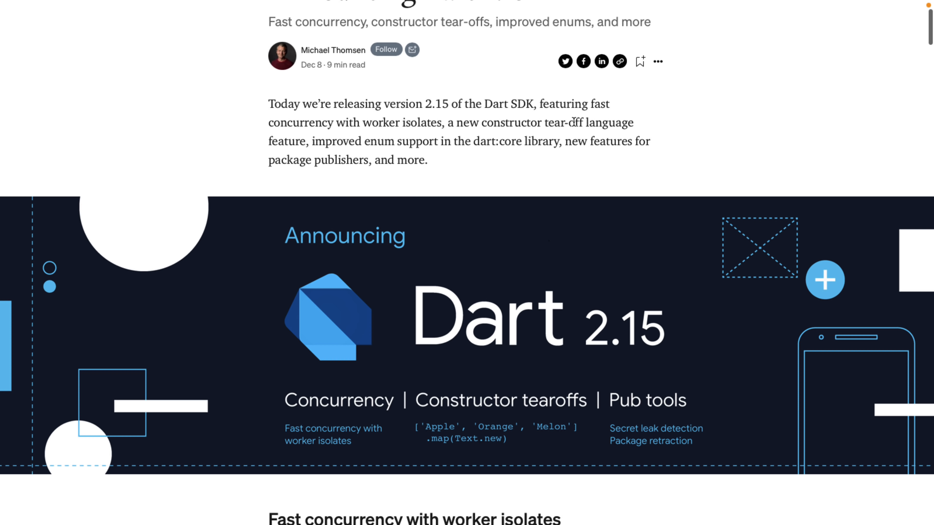
mouse_move(363, 126)
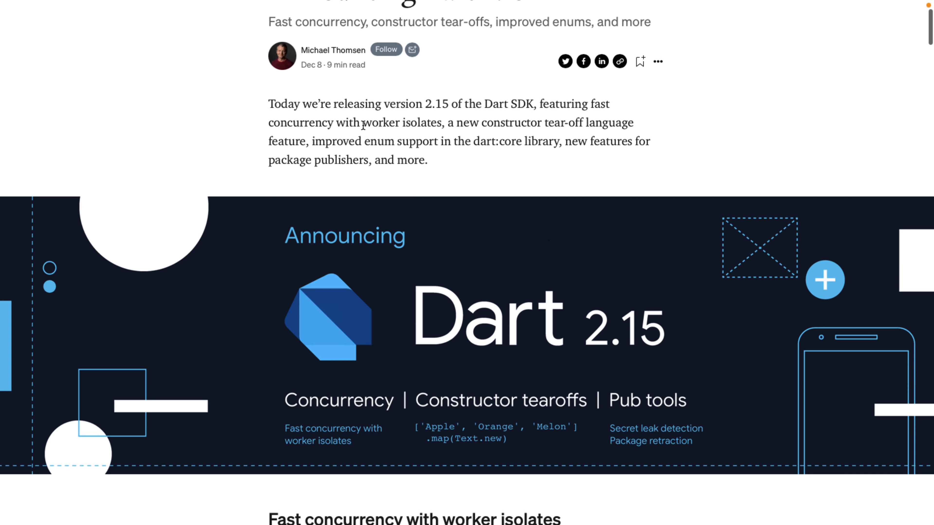
mouse_move(292, 143)
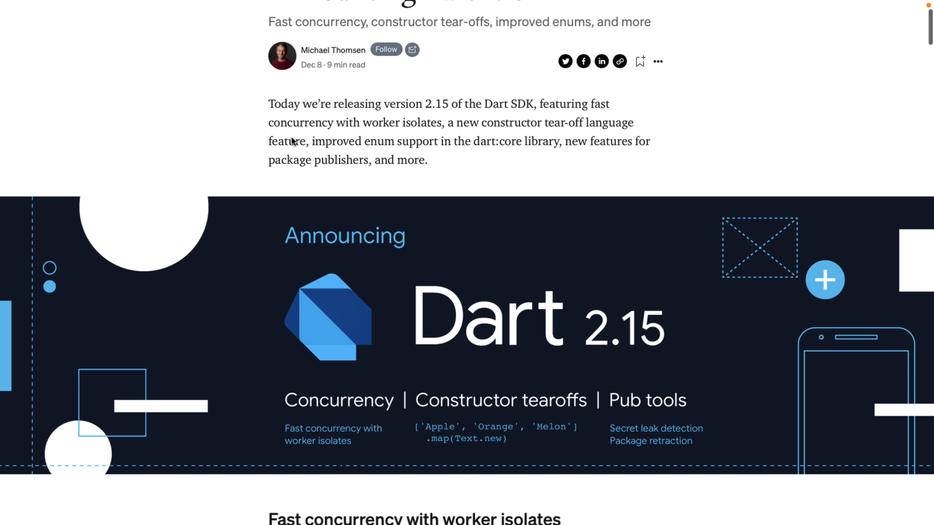
mouse_move(468, 156)
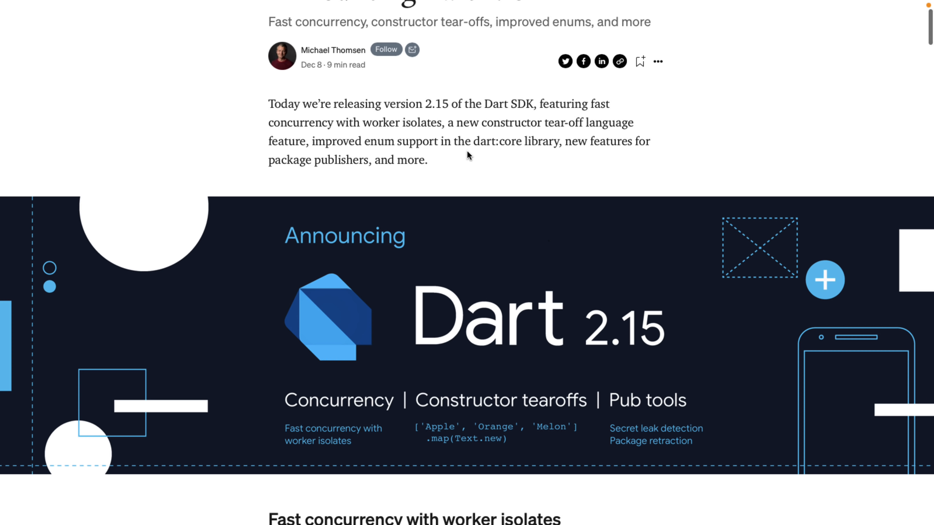
mouse_move(576, 161)
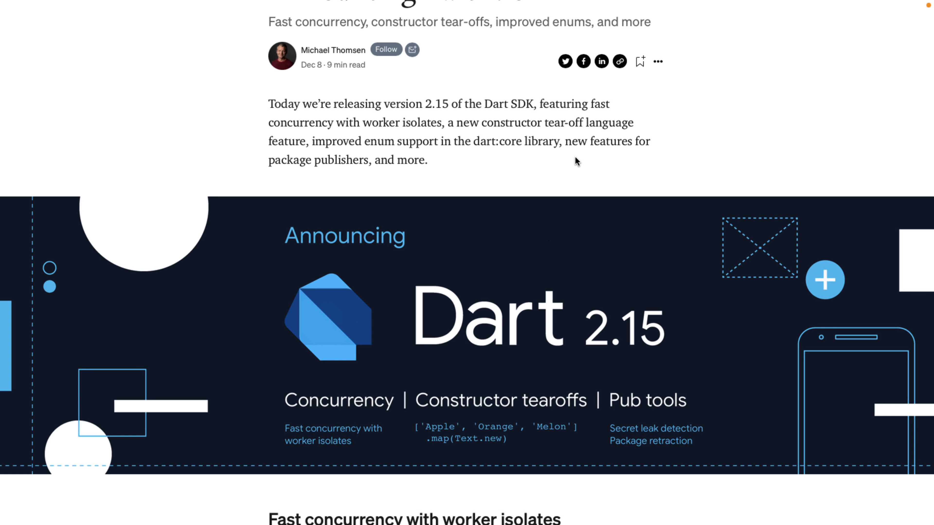
scroll("down", 3)
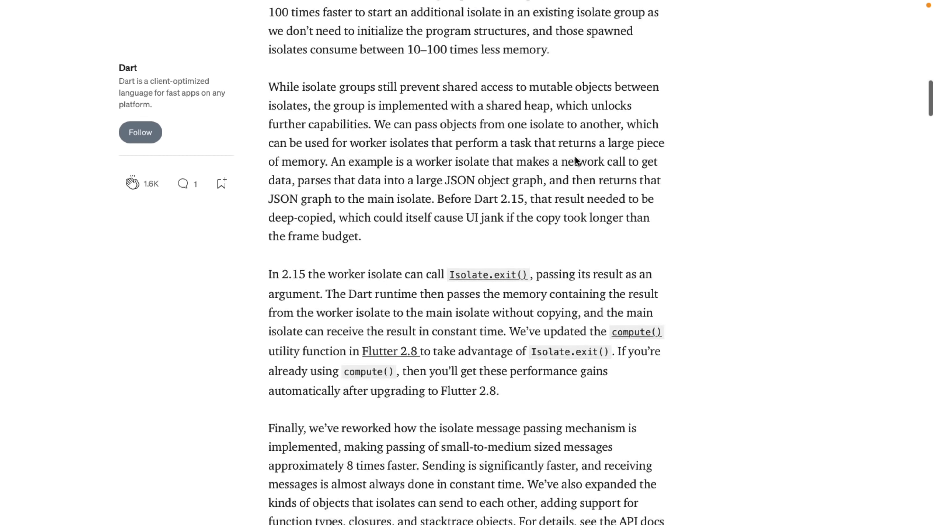
scroll("down", 3)
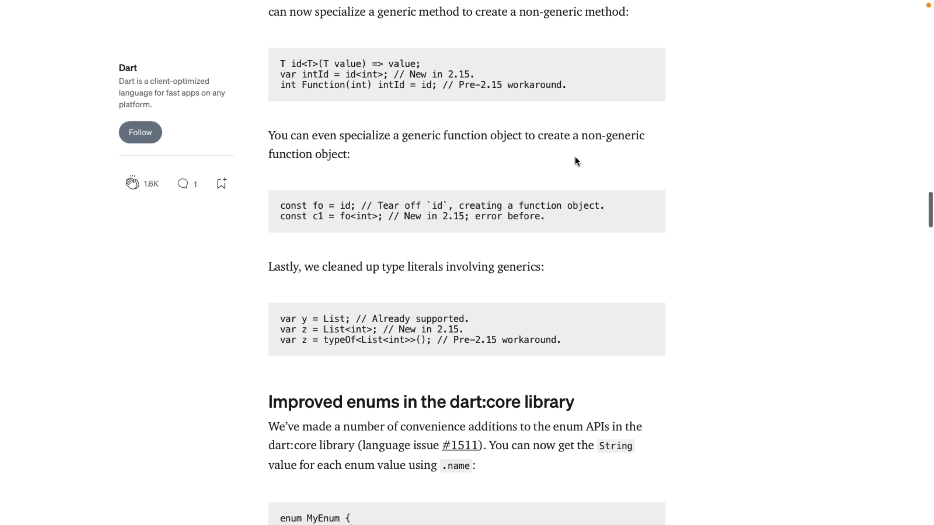
scroll("down", 3)
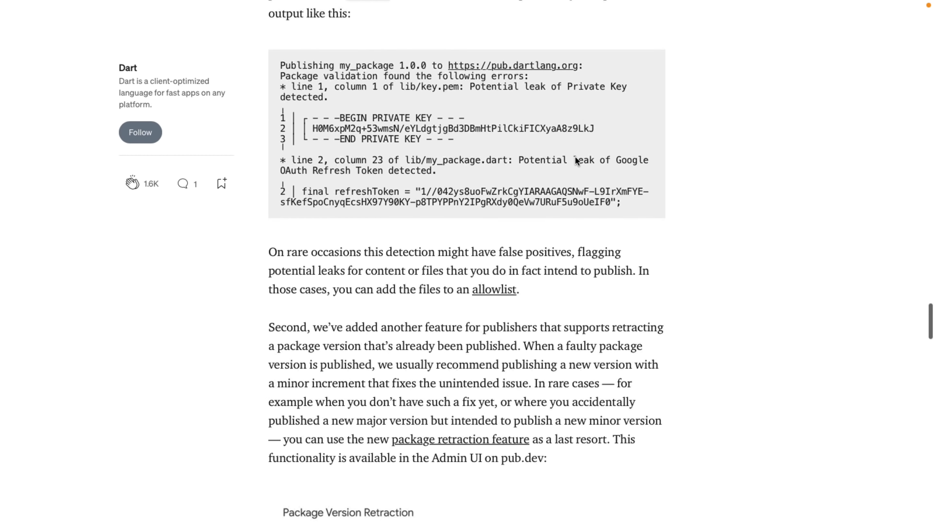
scroll("down", 3)
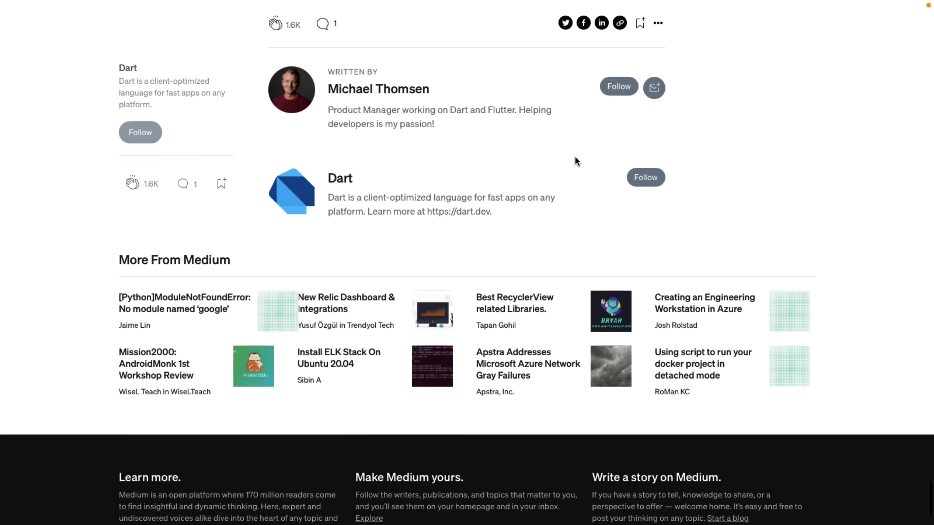
scroll("up", 3)
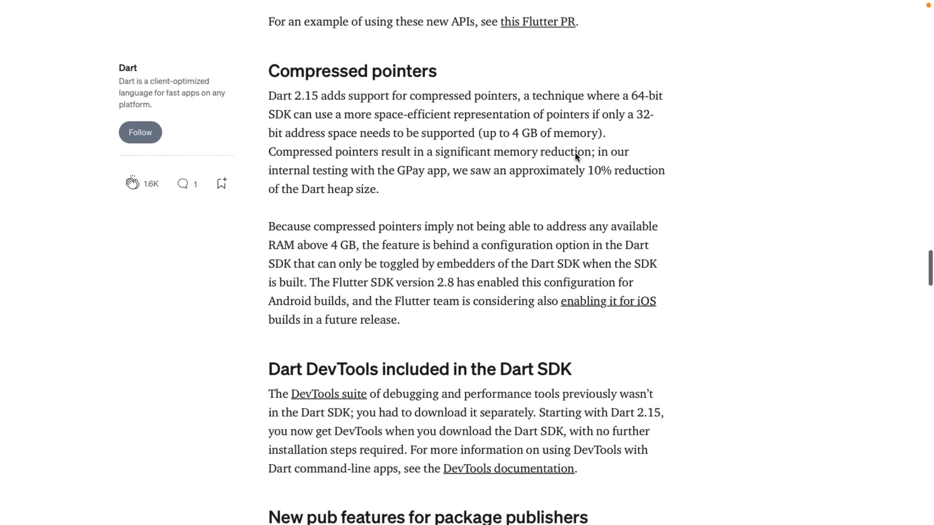
scroll("up", 3)
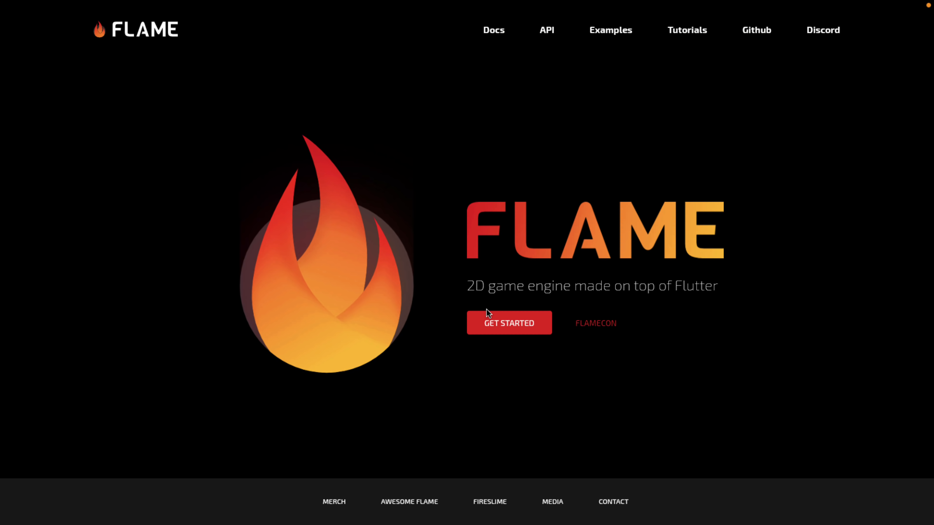
mouse_move(677, 98)
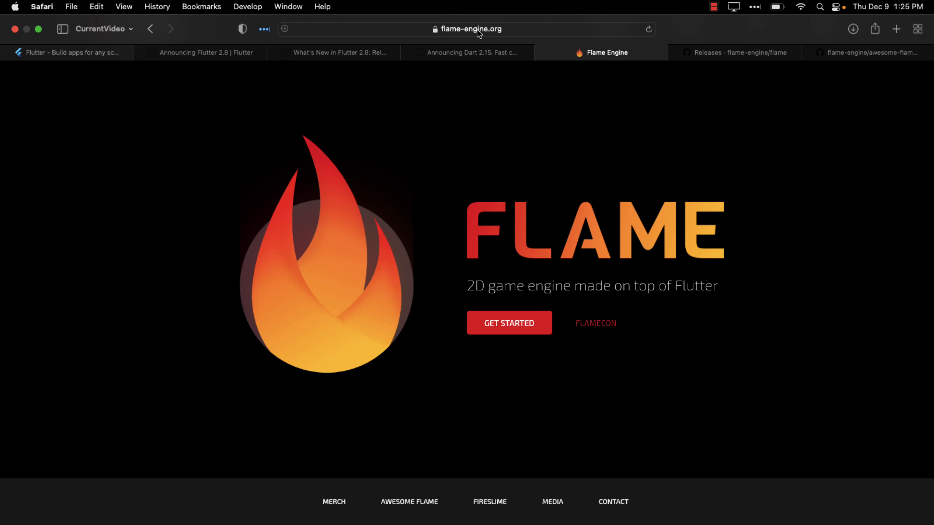
mouse_move(461, 42)
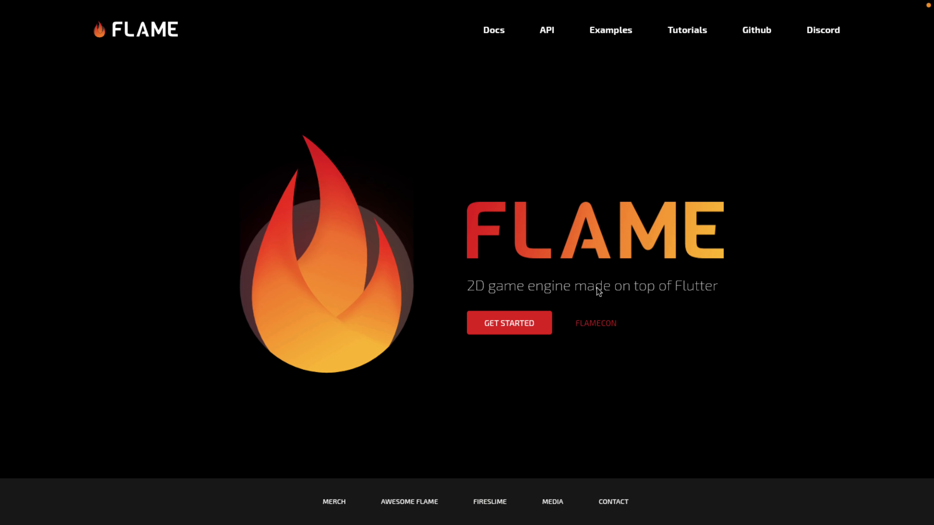
mouse_move(565, 52)
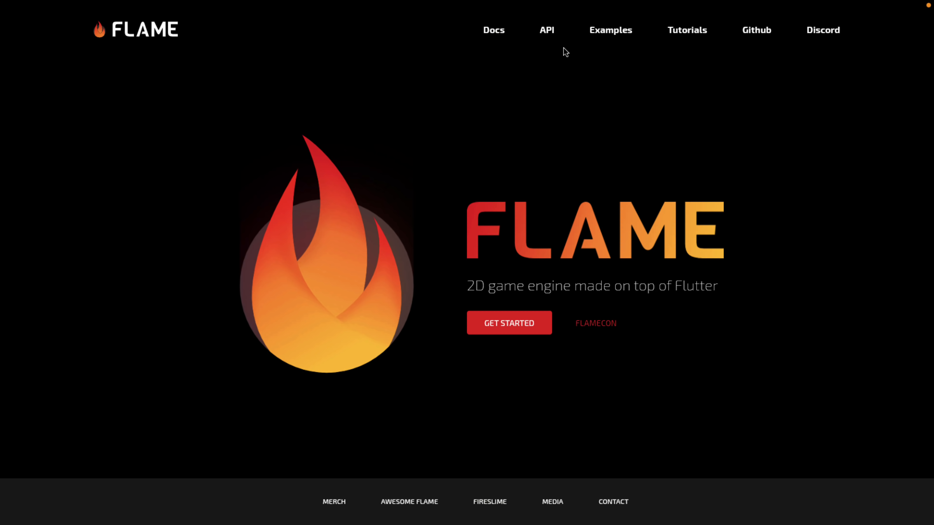
- Read down the Getting Started page of the Flame documentation
left_click(509, 323)
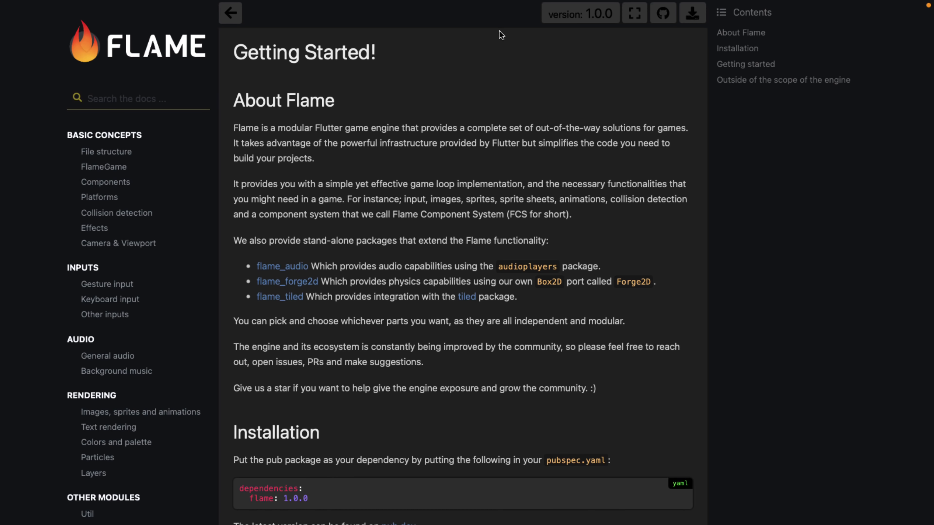
mouse_move(382, 126)
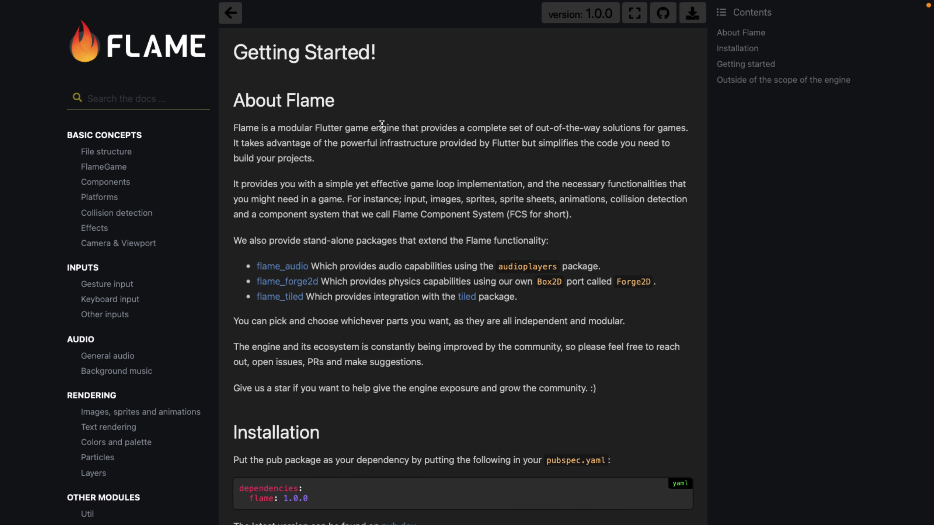
mouse_move(335, 231)
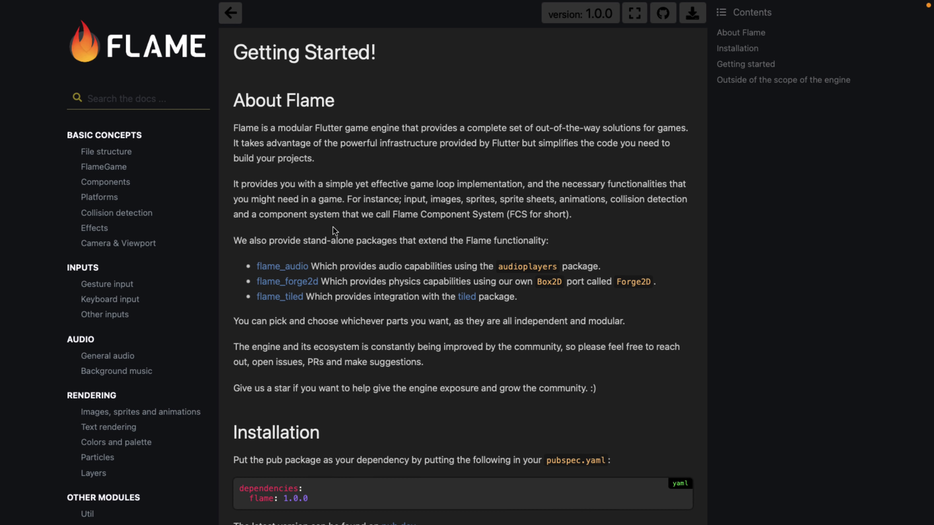
mouse_move(472, 246)
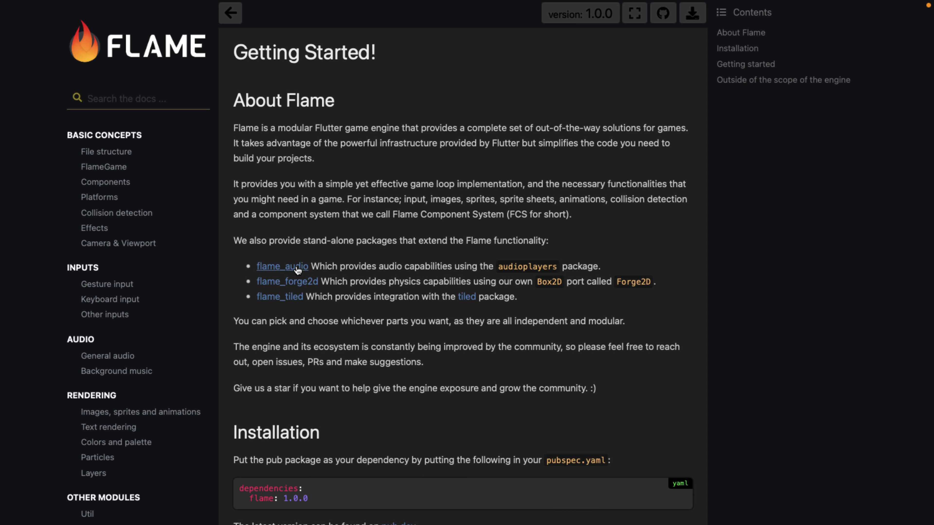
scroll("down", 3)
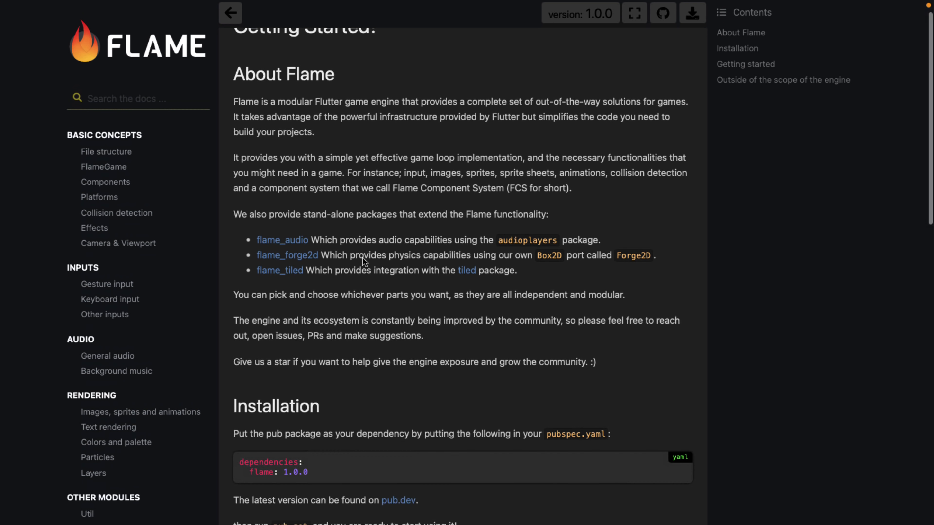
scroll("down", 3)
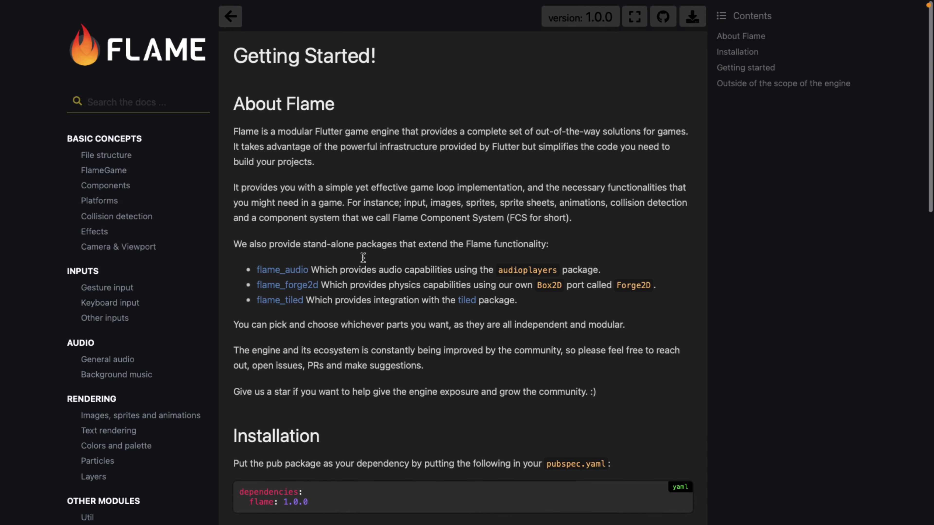
scroll("down", 3)
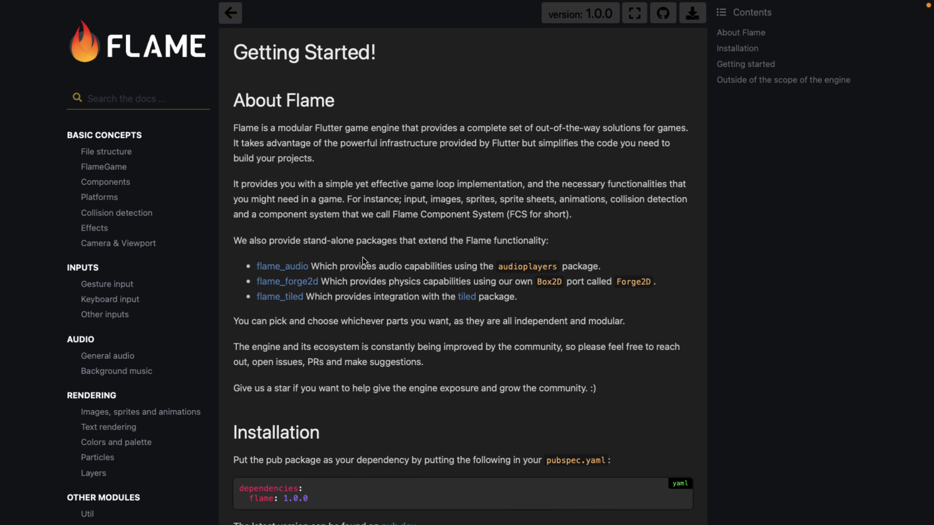
mouse_move(136, 56)
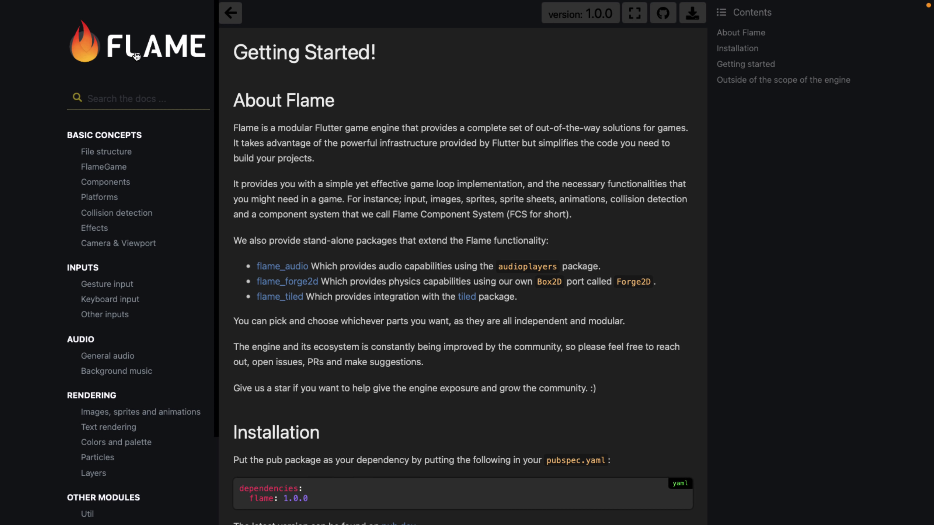
- Check the available docs versions in the version selector and keep 1.0.0
left_click(579, 12)
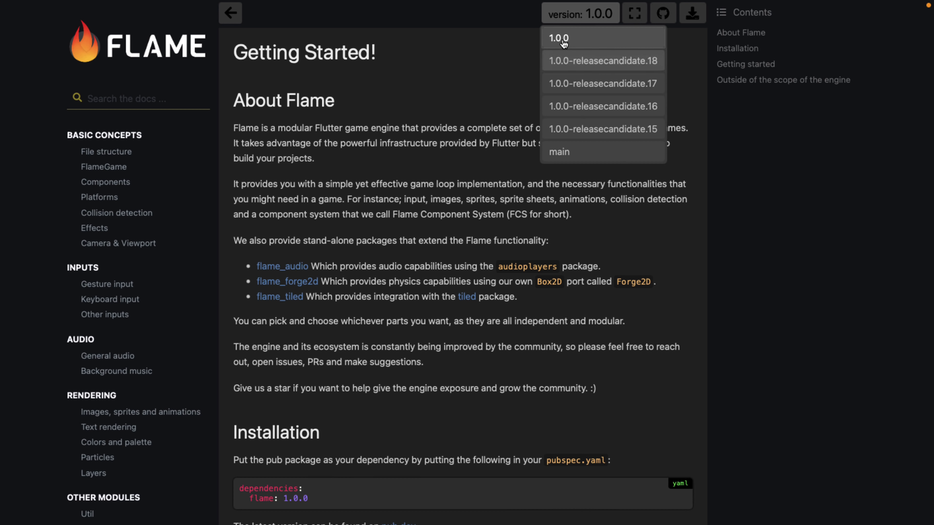
left_click(558, 37)
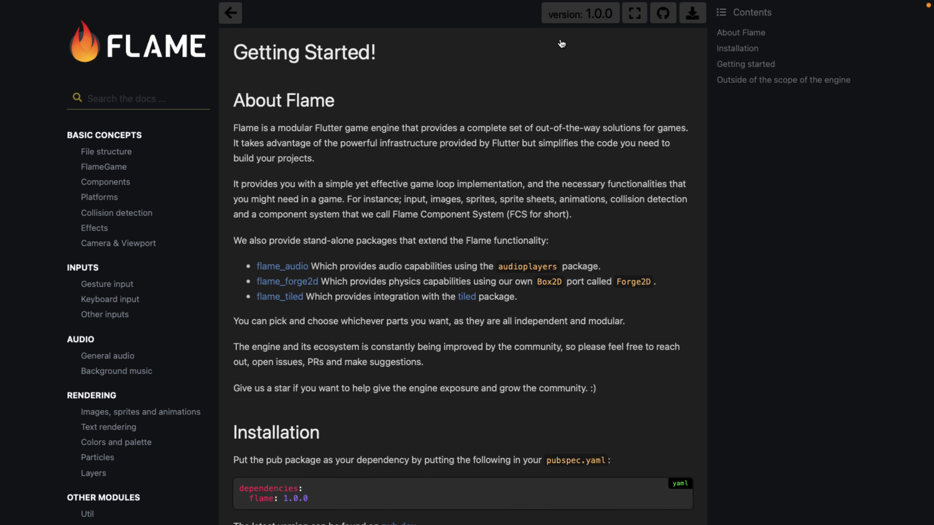
mouse_move(118, 243)
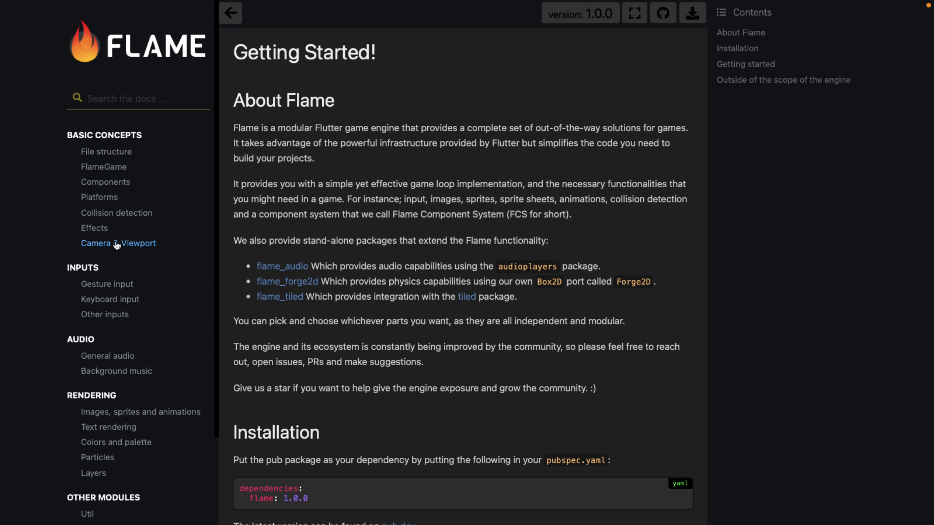
left_click(580, 13)
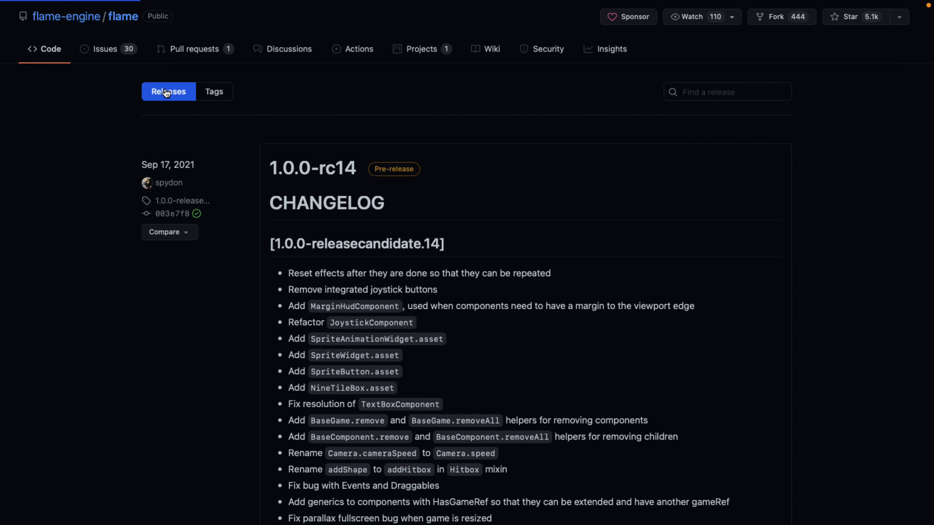
- Scroll the Flame GitHub releases from the 1.0.0-rc14 changelog down to 0.x versions and back
scroll("down", 3)
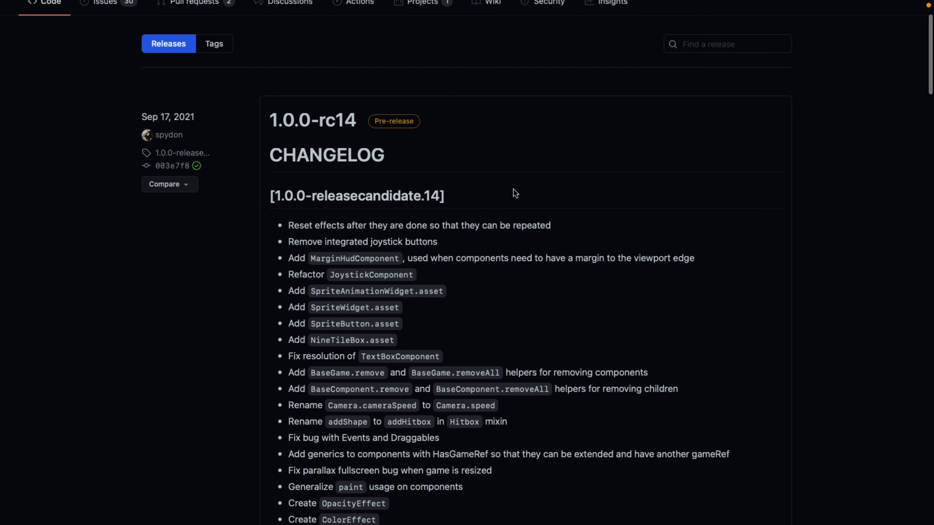
mouse_move(312, 120)
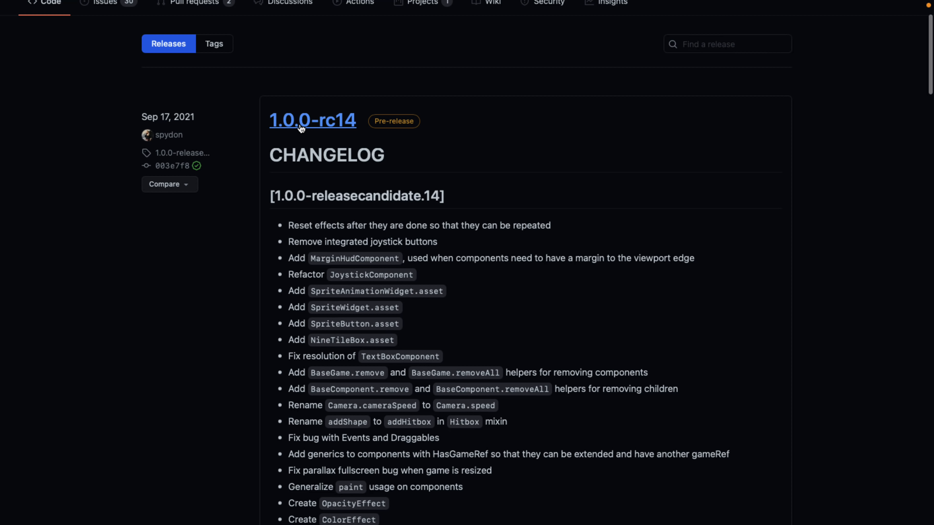
mouse_move(551, 167)
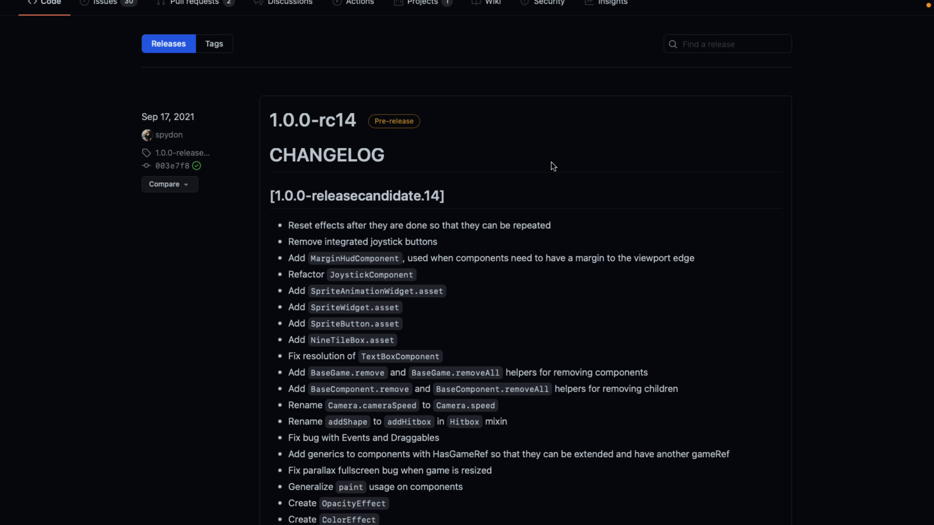
scroll("down", 3)
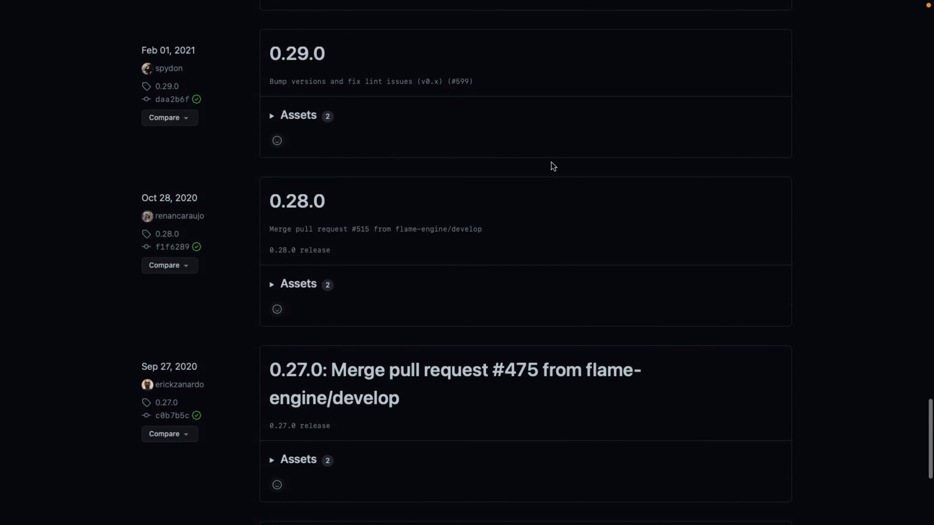
scroll("up", 3)
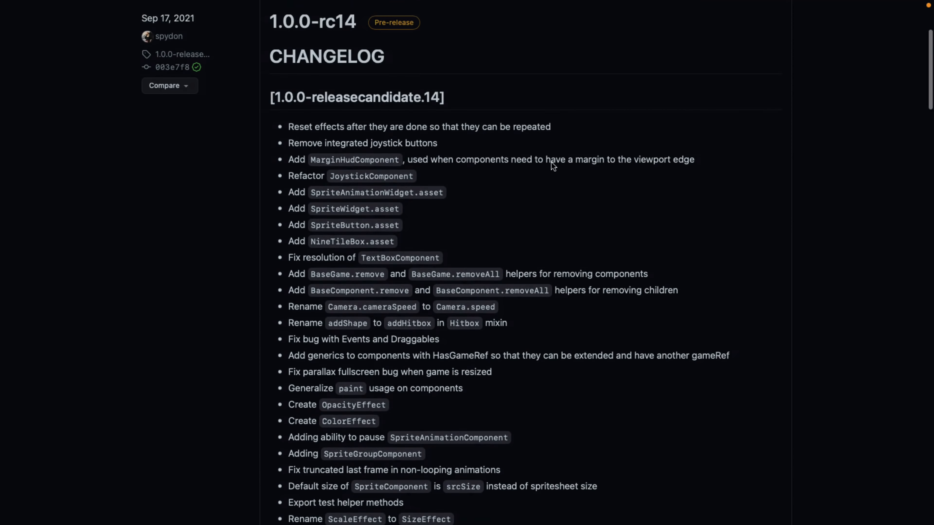
scroll("up", 3)
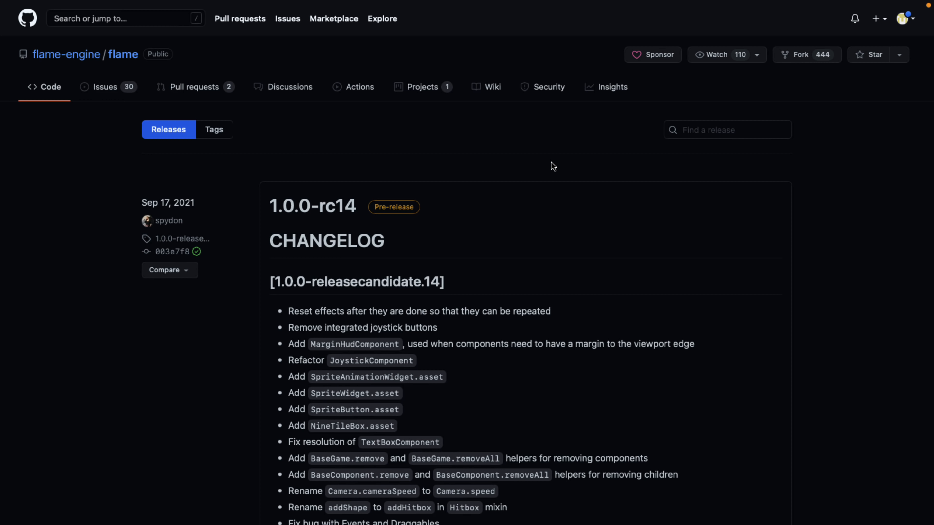
mouse_move(123, 54)
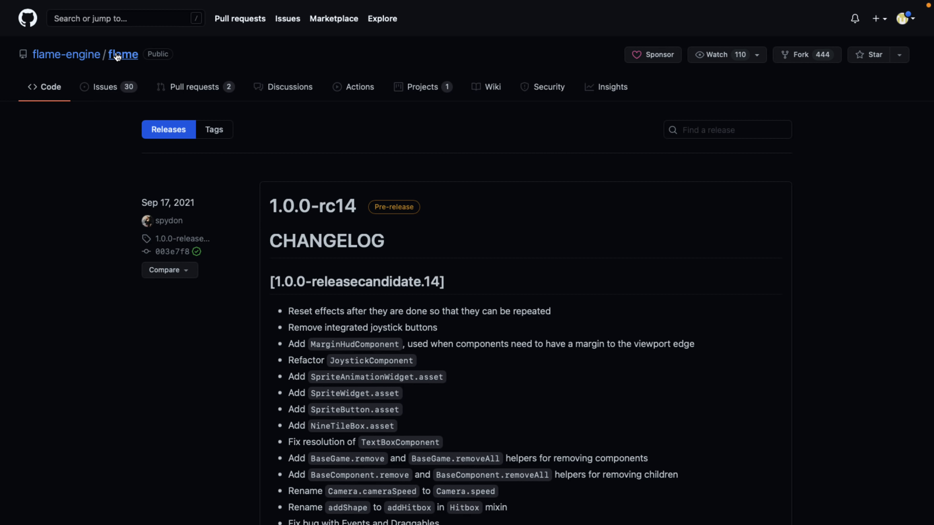
- Go to the flame repository's Code page and skim its README through features, sponsors and contributing
left_click(123, 54)
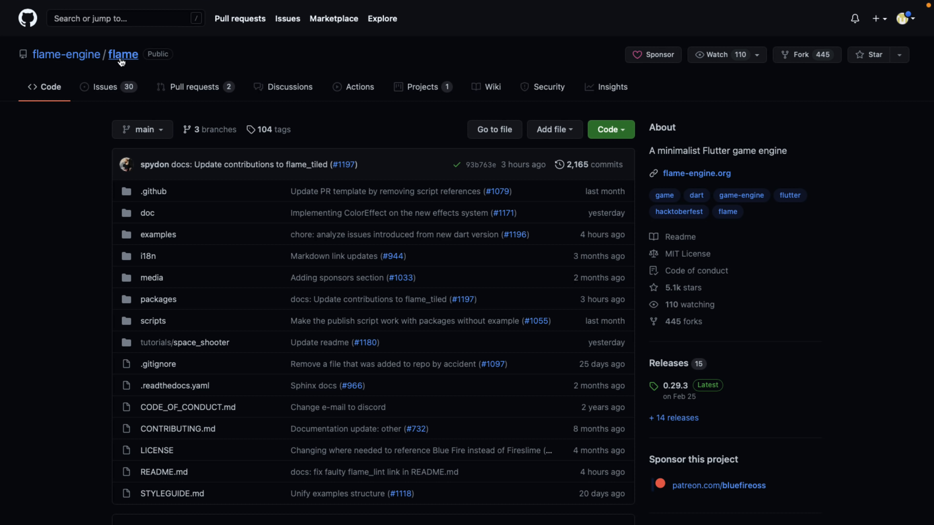
scroll("down", 3)
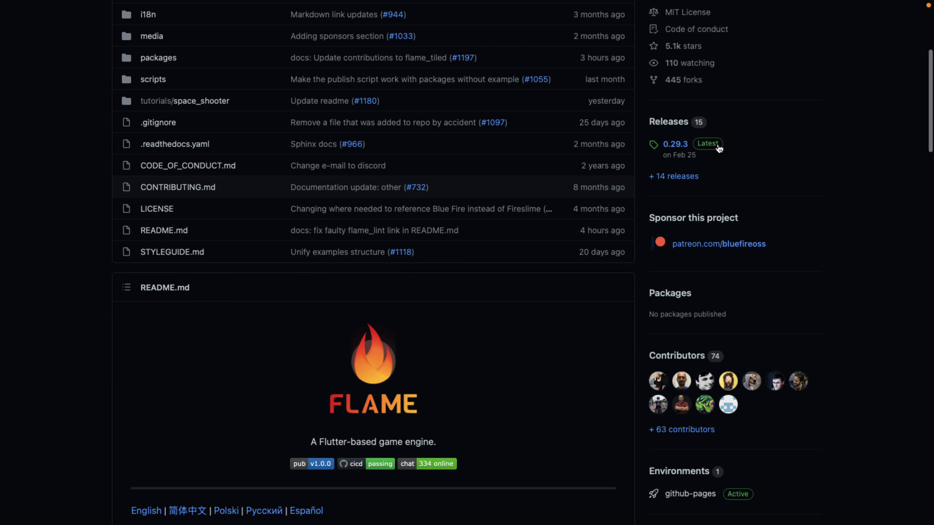
mouse_move(727, 159)
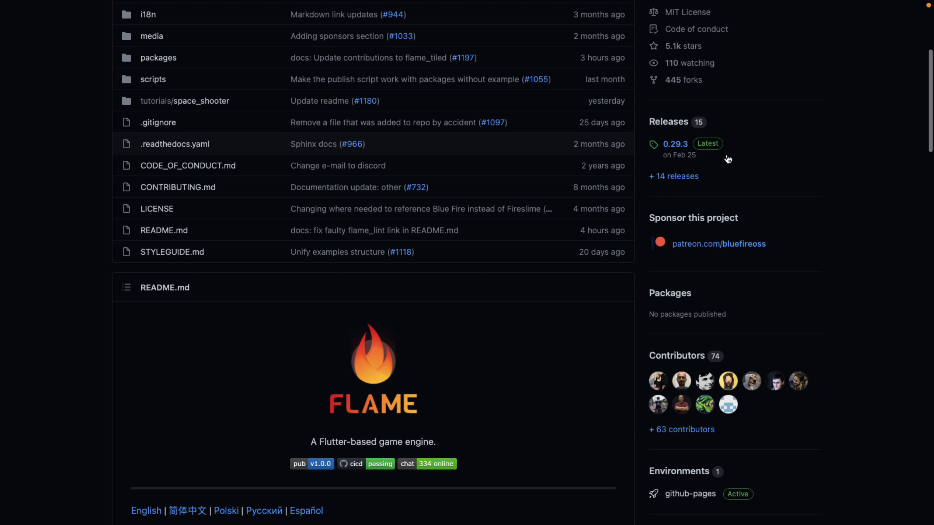
scroll("down", 3)
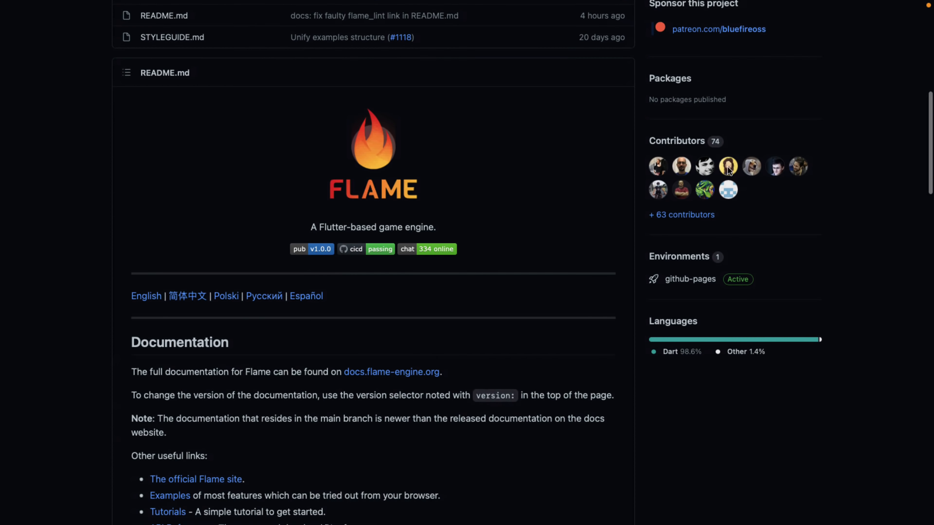
scroll("down", 3)
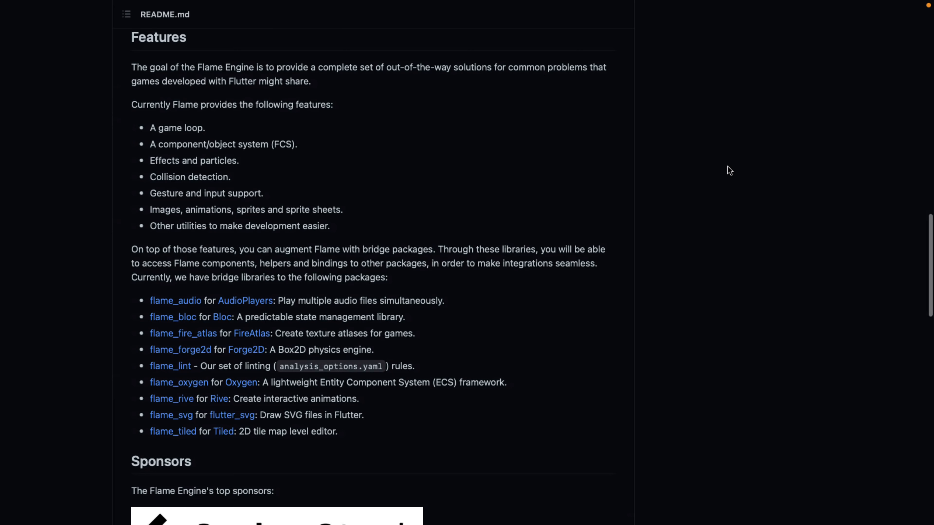
scroll("down", 3)
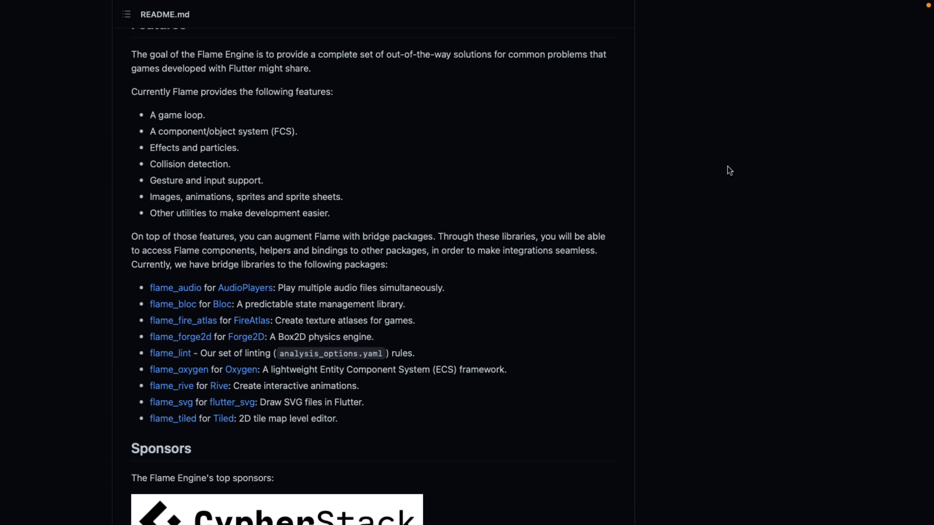
scroll("down", 3)
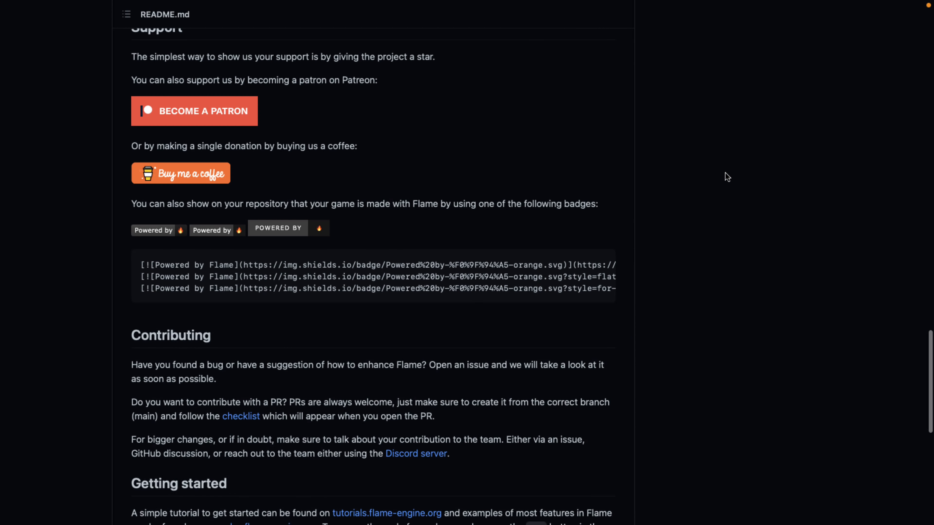
scroll("down", 3)
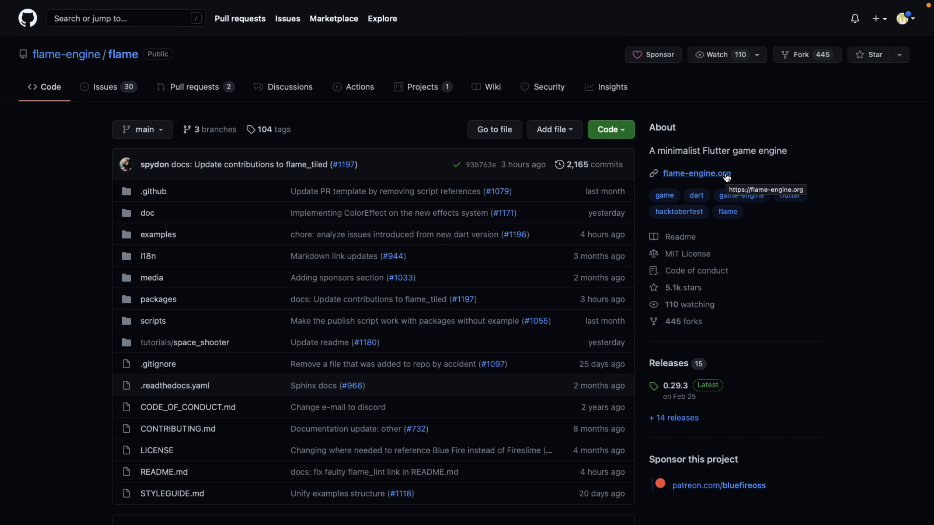
mouse_move(753, 409)
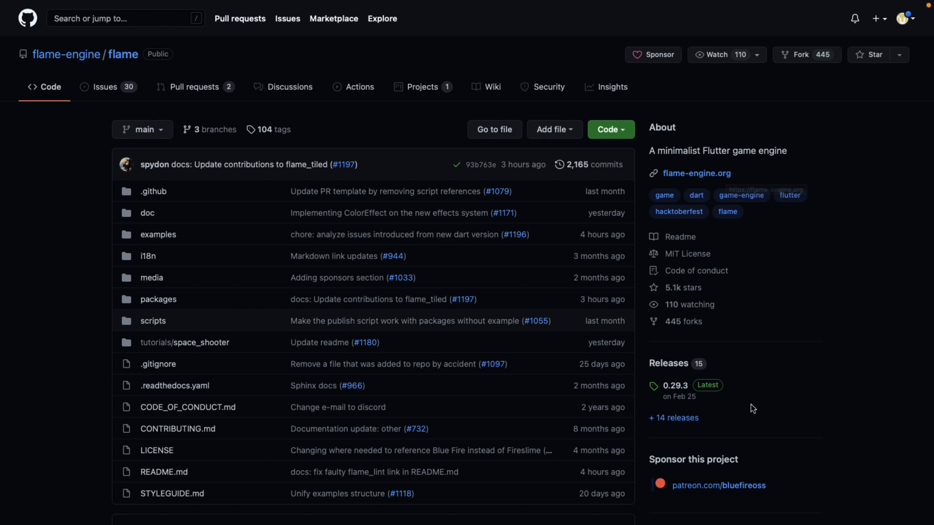
mouse_move(742, 390)
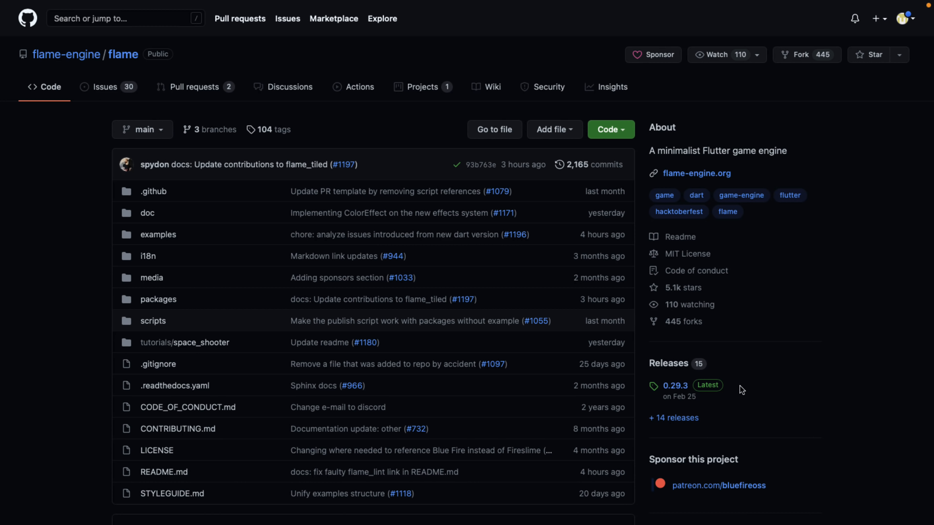
mouse_move(730, 237)
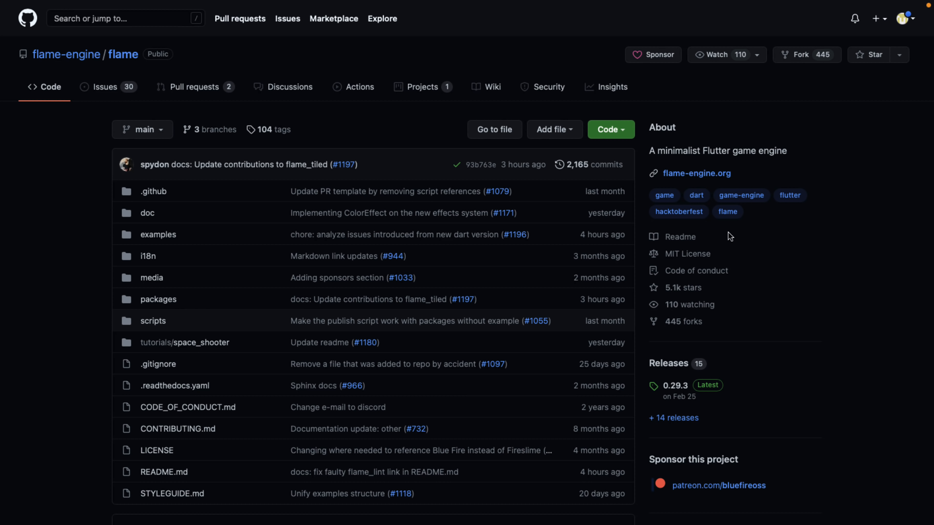
mouse_move(605, 257)
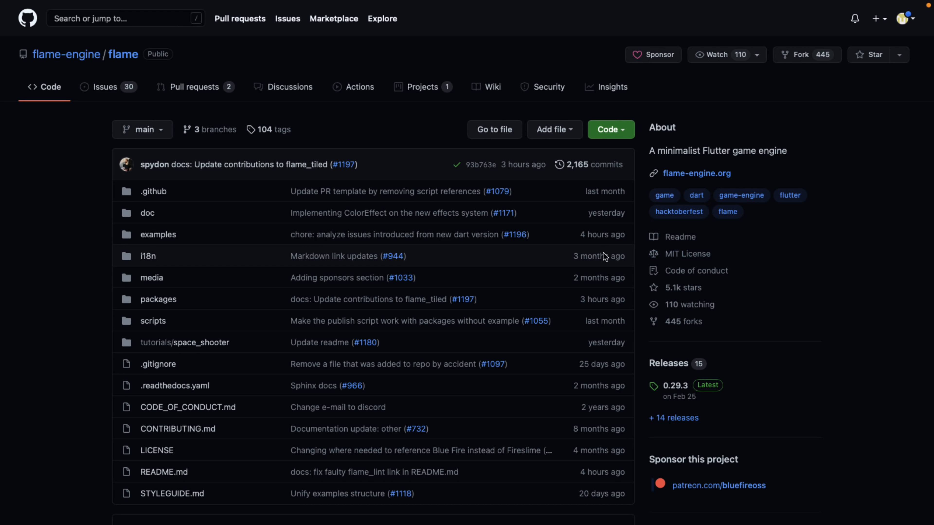
- Scroll the Flame examples README, then head to the flame-engine/awesome-flame curated list
left_click(158, 234)
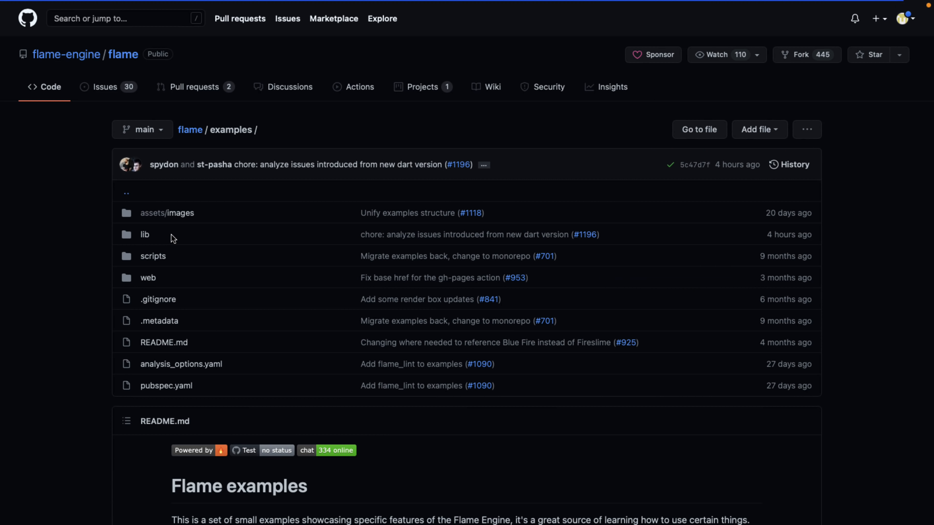
mouse_move(252, 277)
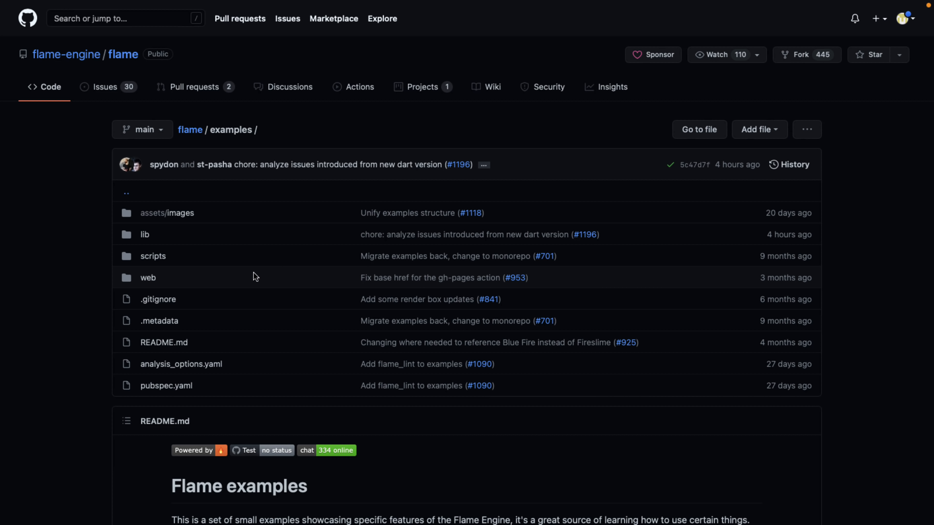
mouse_move(152, 260)
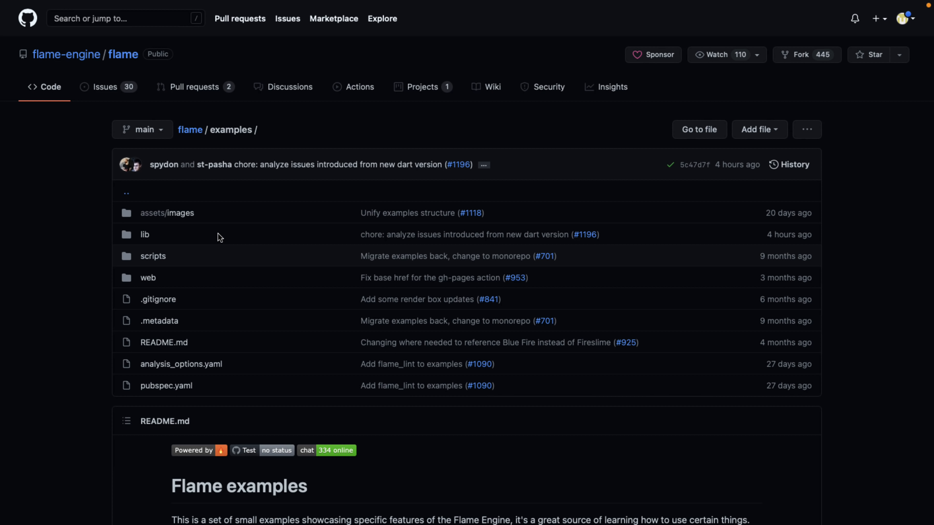
mouse_move(242, 254)
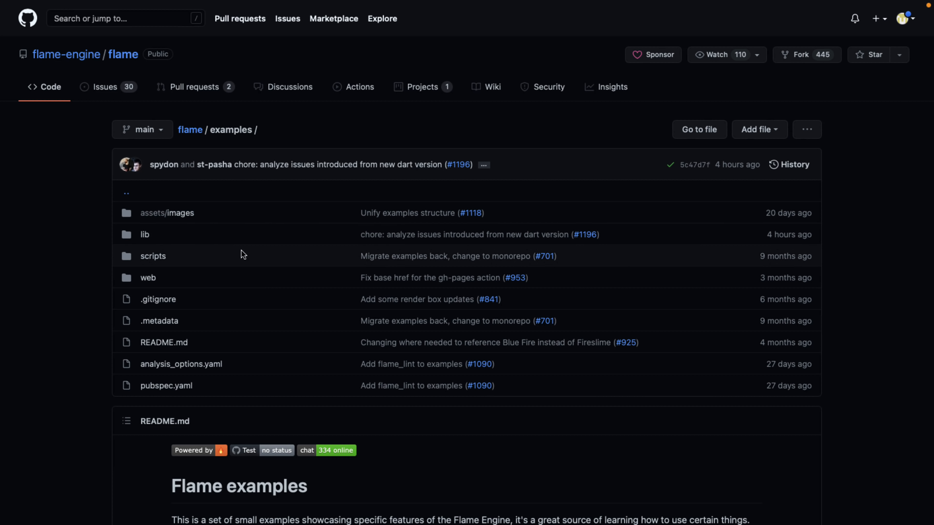
mouse_move(163, 266)
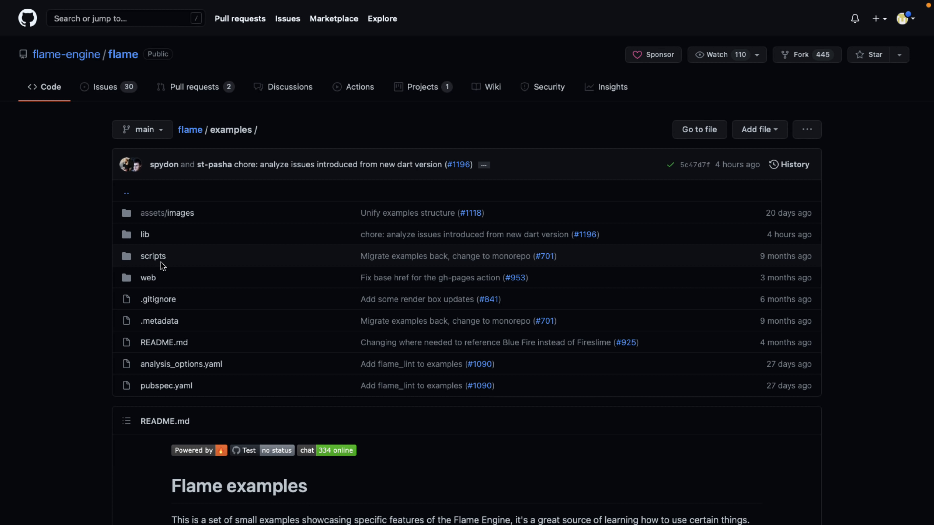
scroll("down", 3)
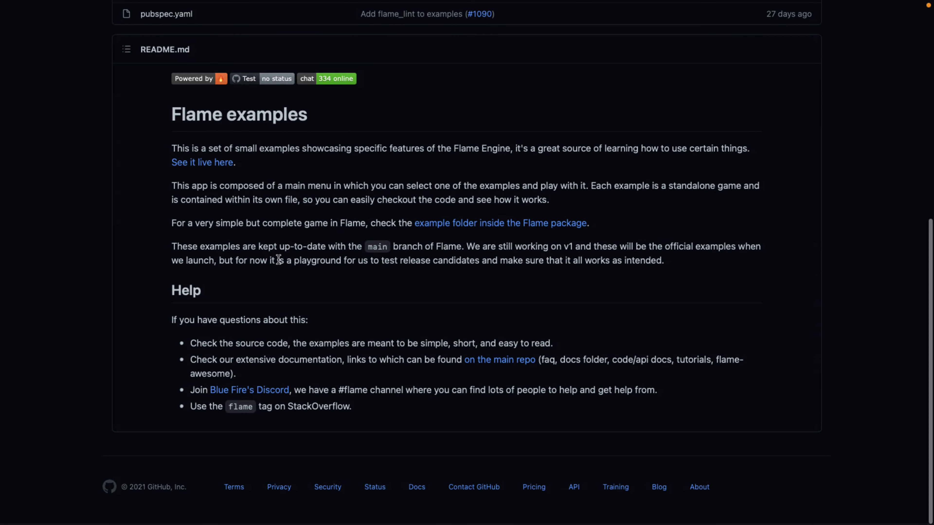
left_click(202, 162)
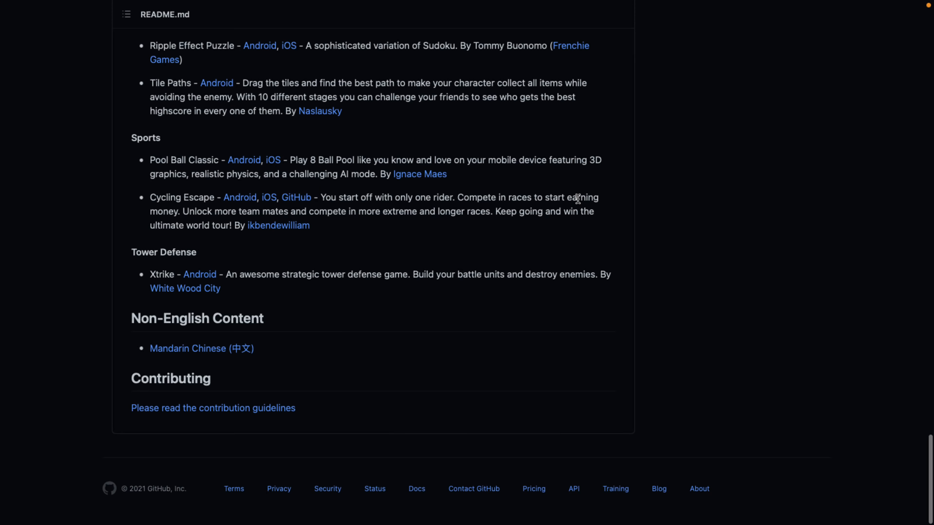
scroll("up", 3)
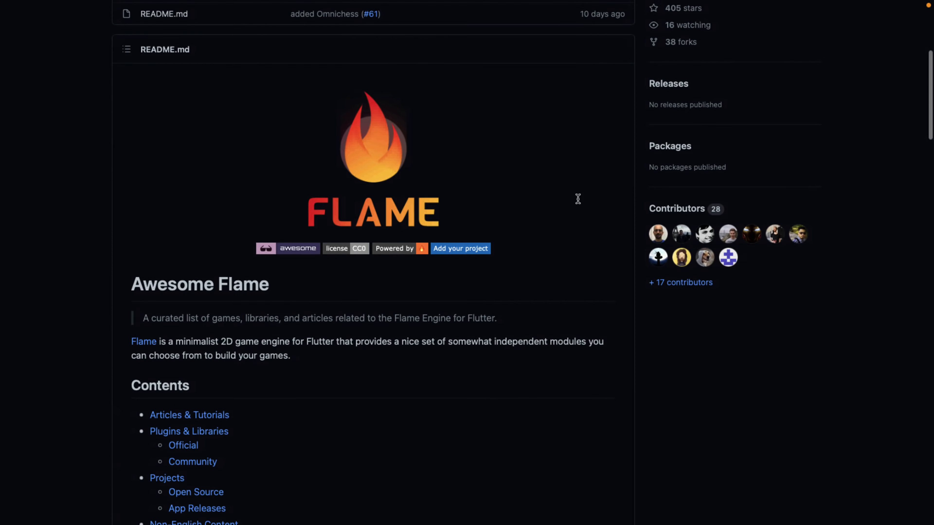
scroll("up", 3)
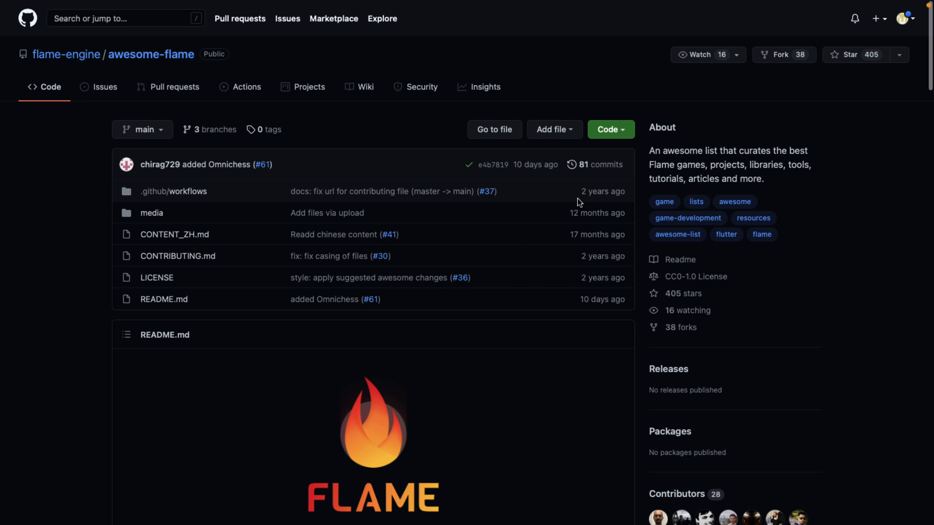
mouse_move(98, 32)
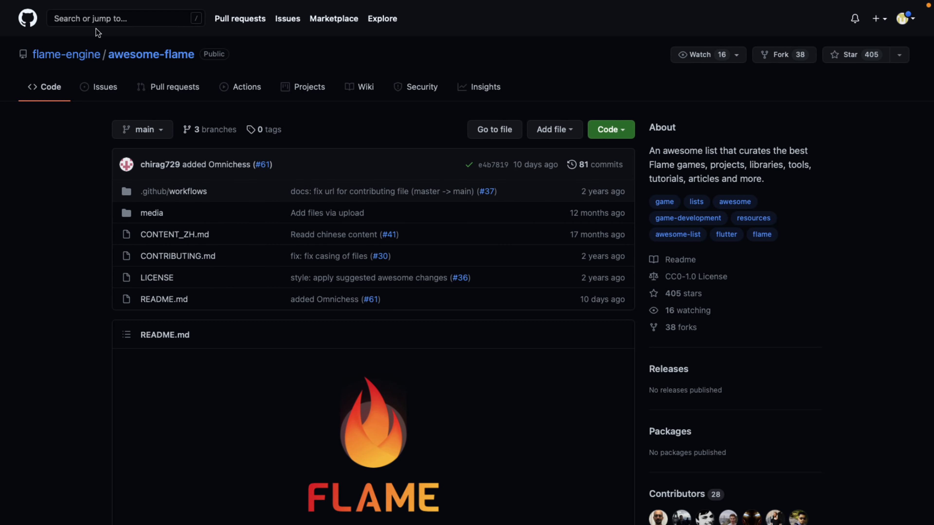
scroll("down", 3)
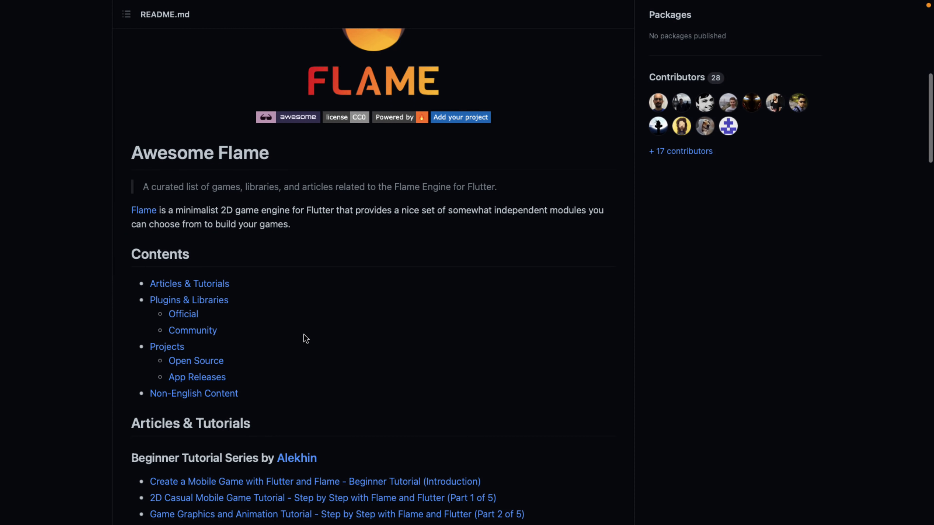
scroll("down", 3)
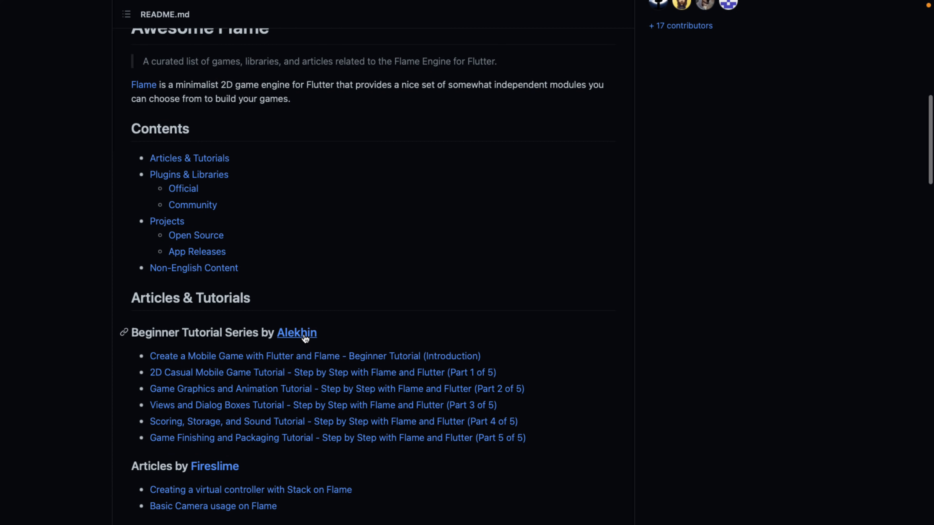
scroll("down", 3)
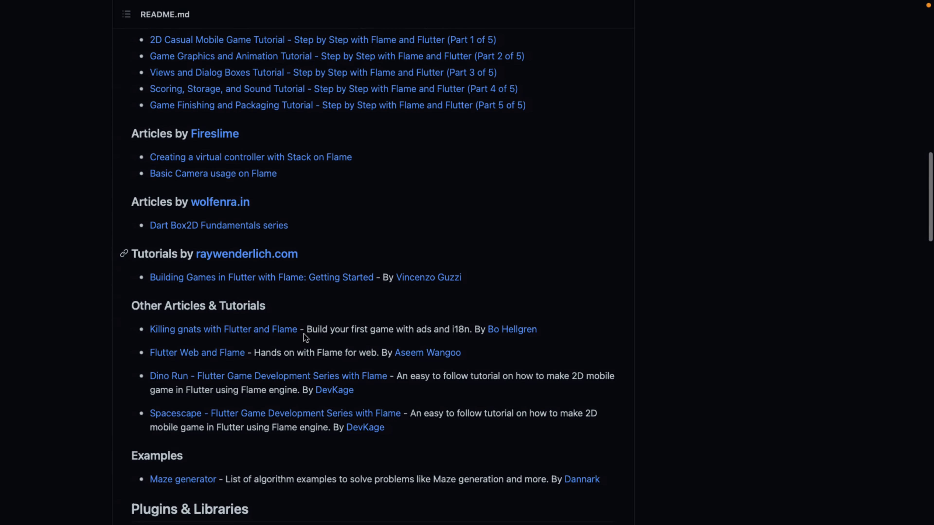
scroll("down", 3)
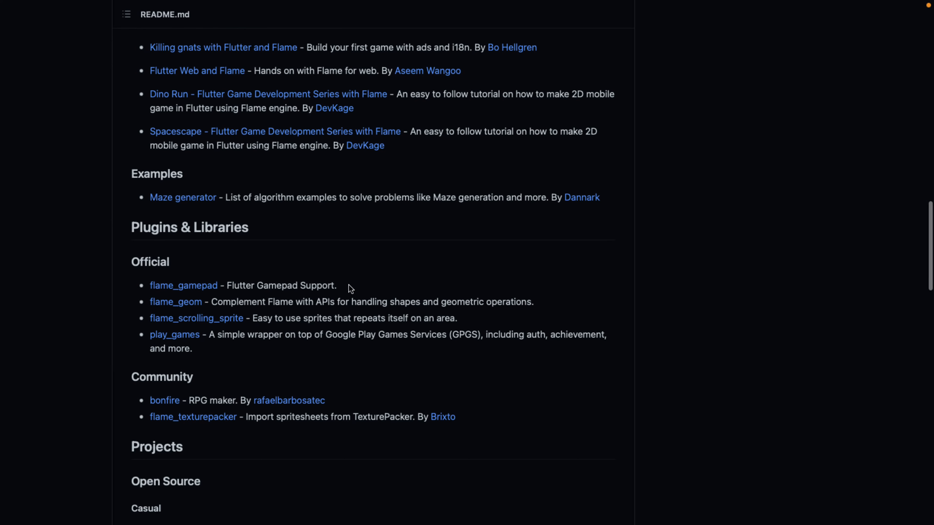
scroll("down", 3)
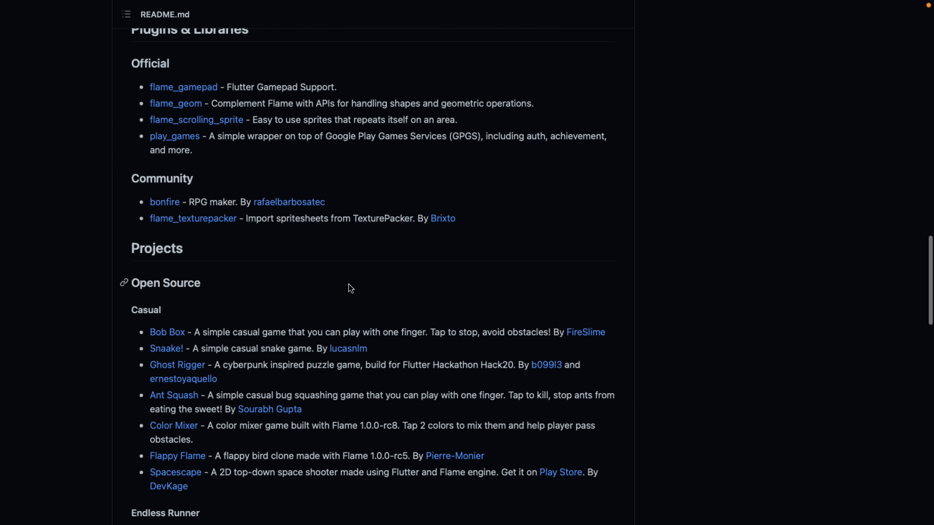
scroll("down", 3)
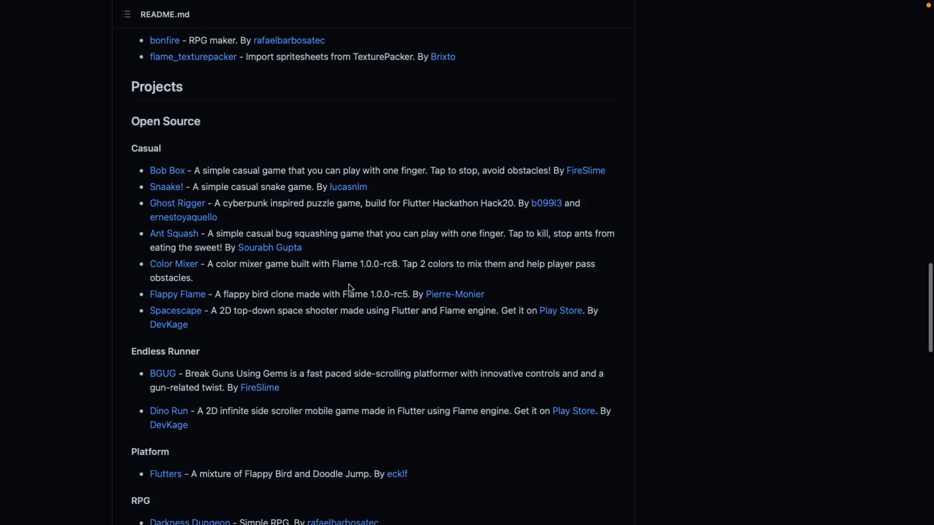
scroll("down", 3)
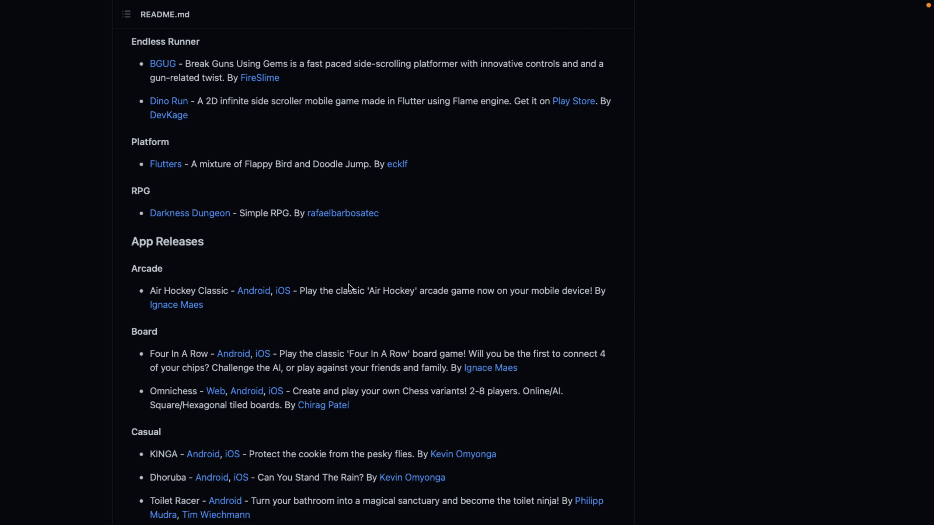
scroll("down", 3)
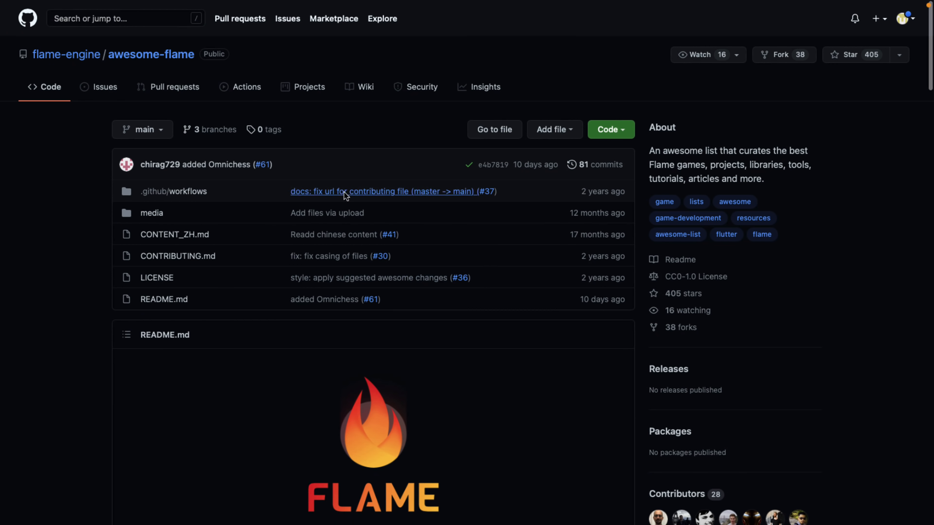
mouse_move(348, 200)
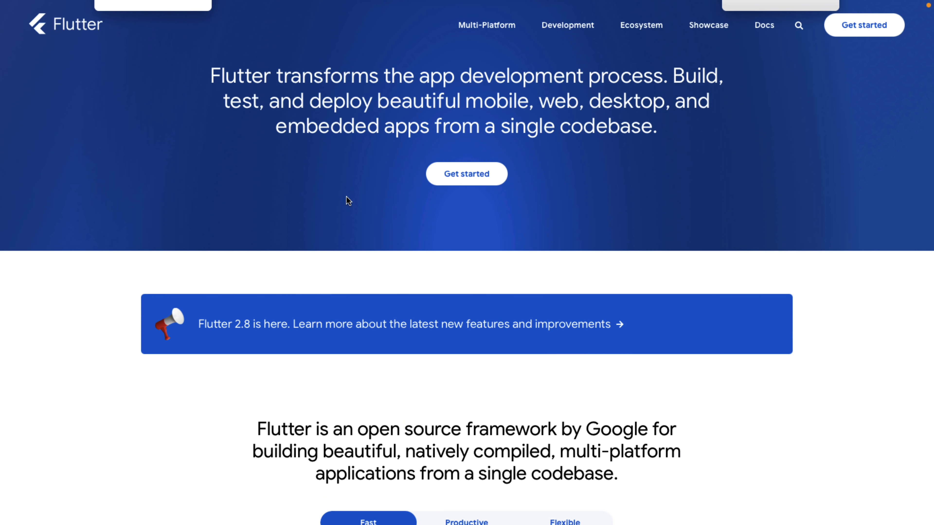
- Scroll the Flutter homepage down to the developer experience section and back up to the app showcase
scroll("down", 3)
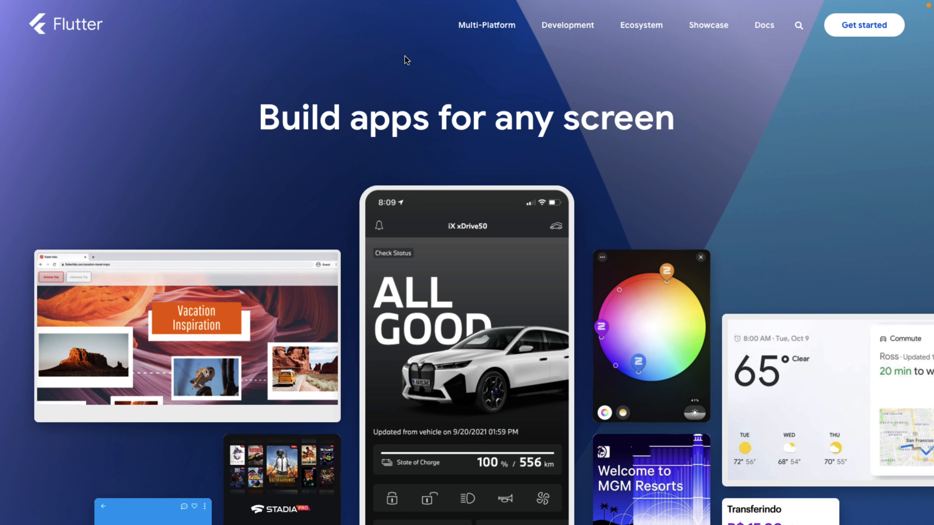
scroll("down", 3)
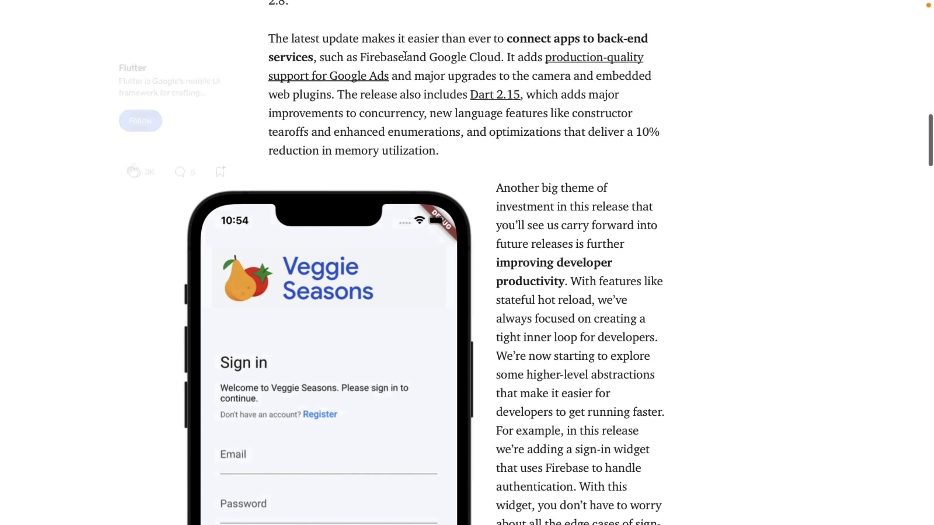
scroll("down", 3)
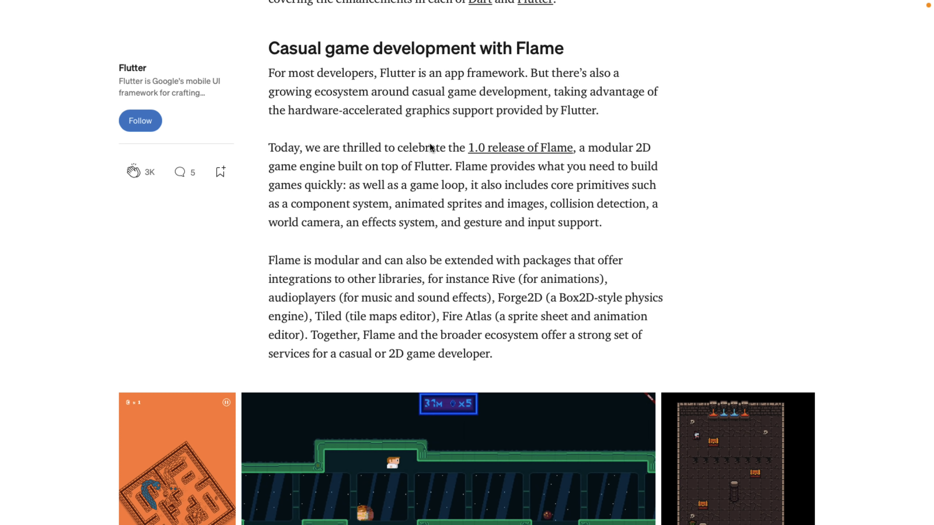
mouse_move(521, 139)
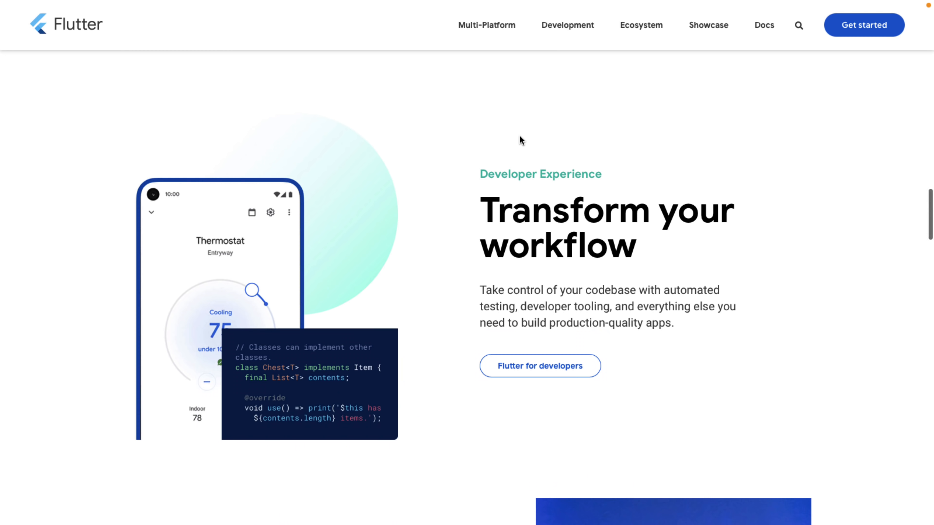
scroll("up", 3)
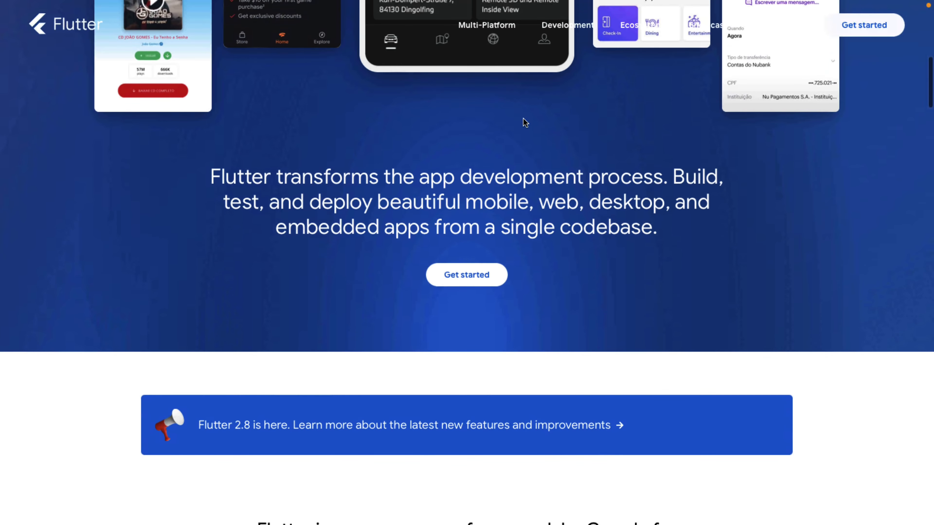
scroll("up", 3)
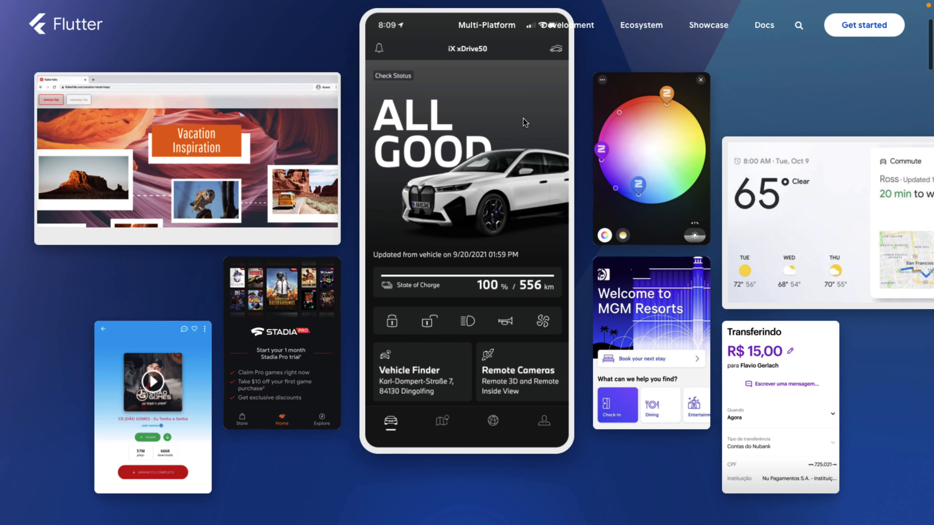